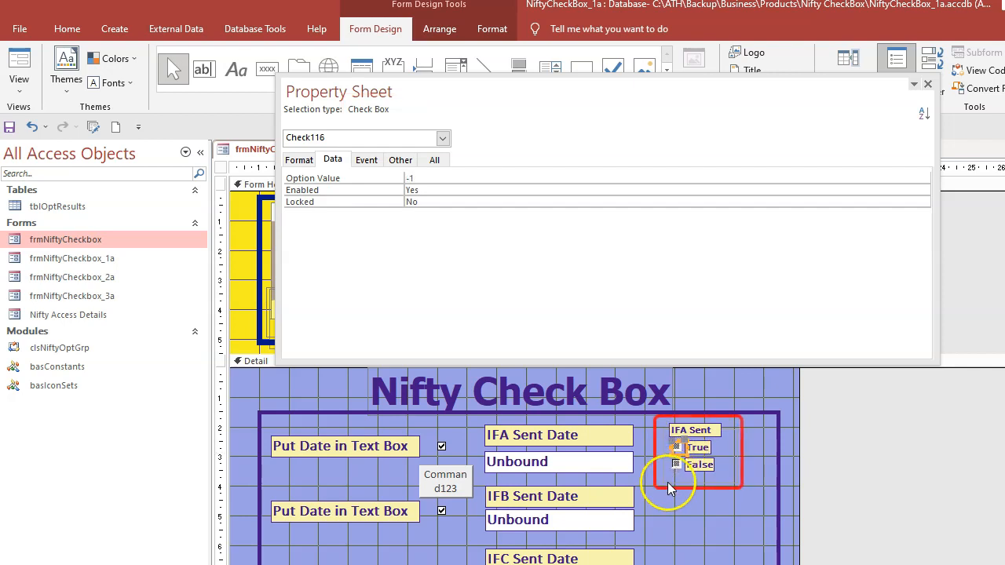
Inspect the option values, IFA Sent group data properties and small command button properties.
{"action": "left_click", "coordinate": [676, 448]}
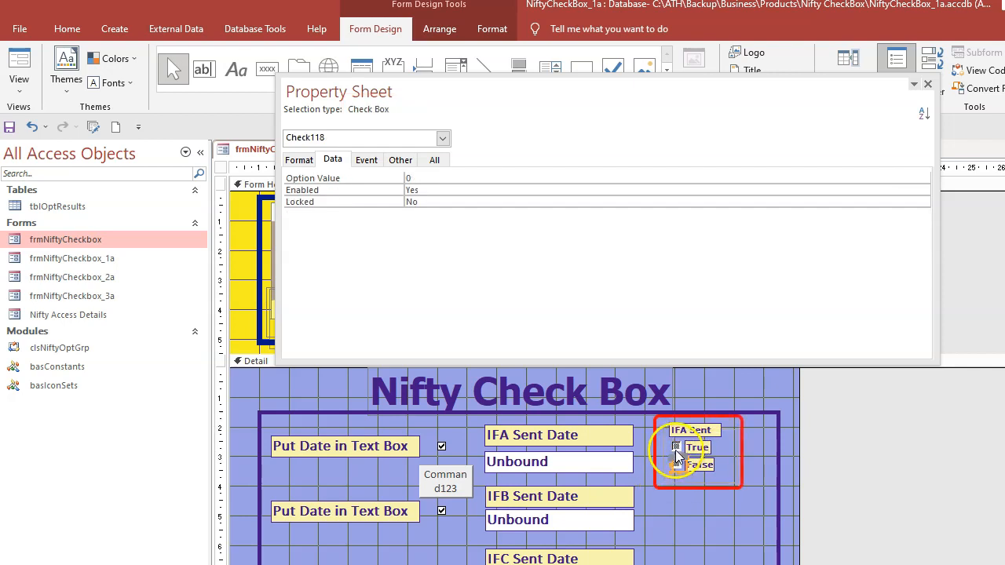
{"action": "left_click", "coordinate": [697, 451]}
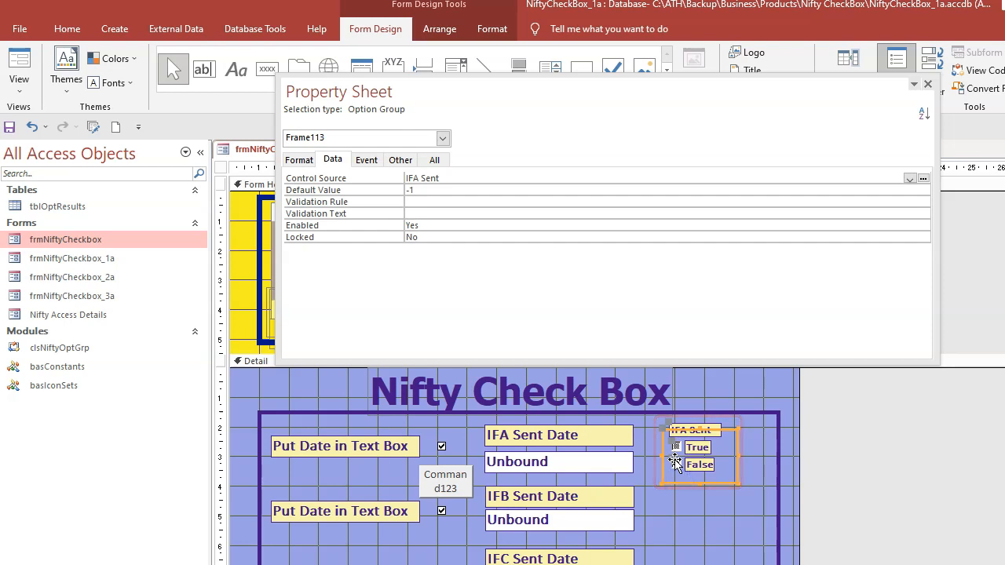
{"action": "mouse_move", "coordinate": [726, 493]}
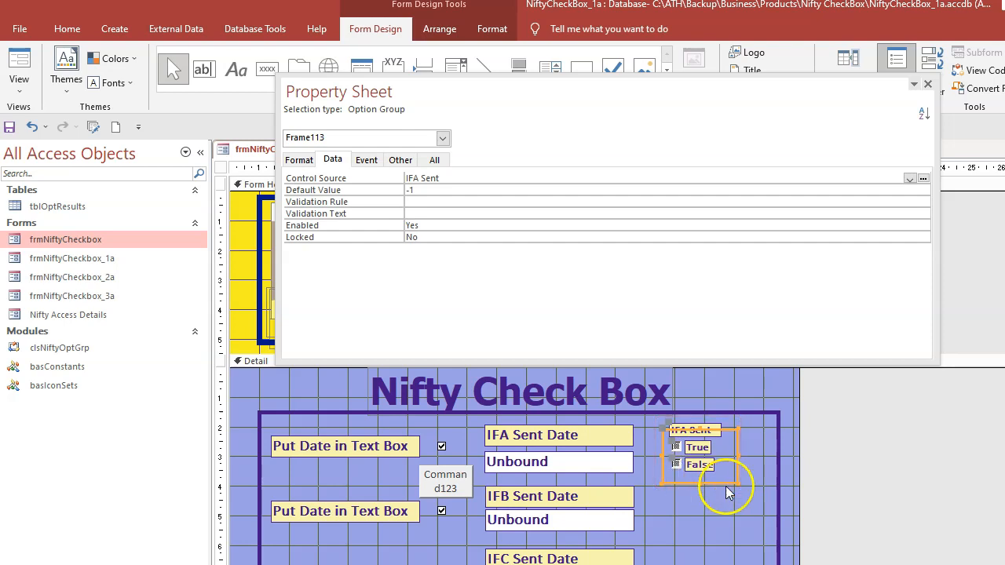
{"action": "mouse_move", "coordinate": [674, 467]}
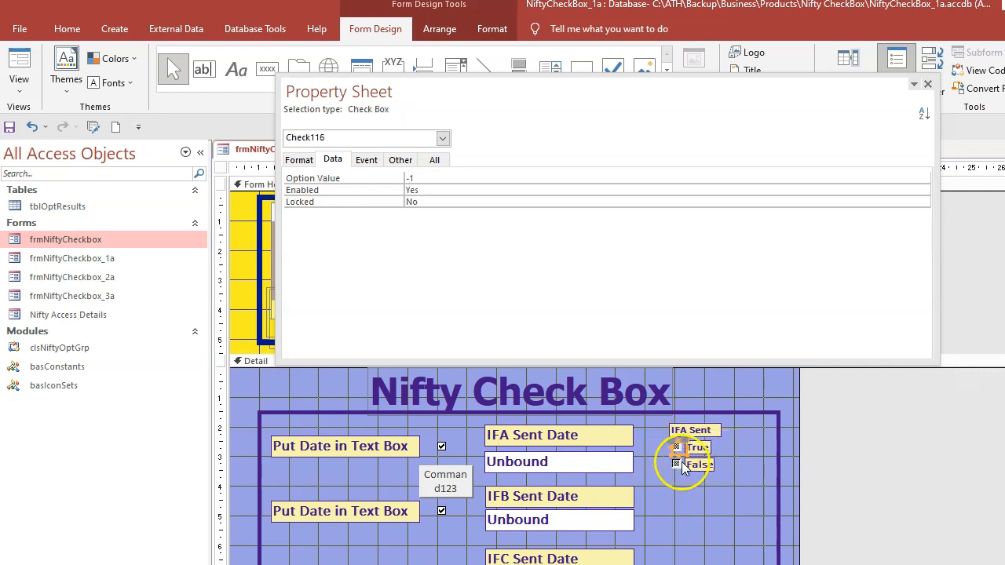
{"action": "left_click", "coordinate": [445, 481]}
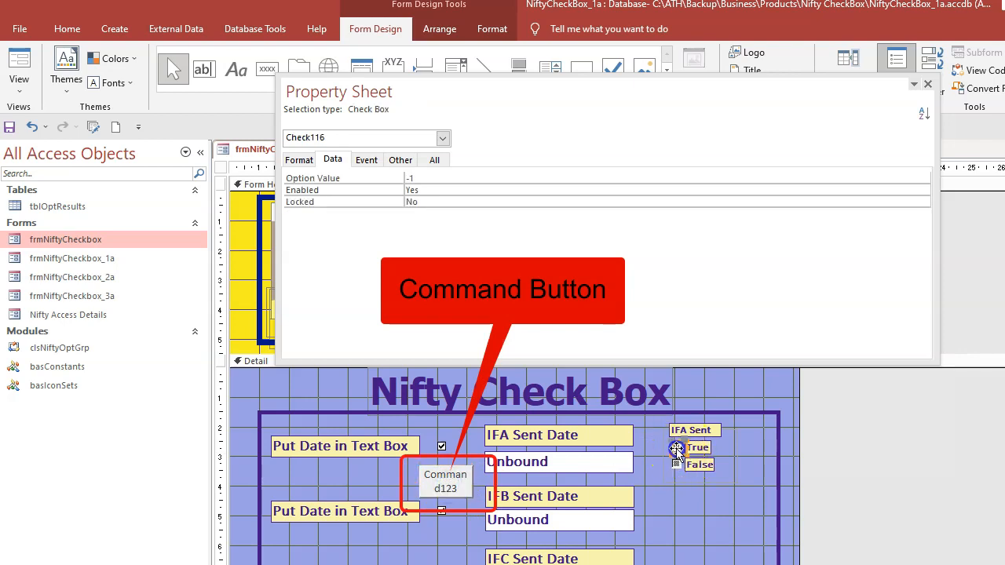
{"action": "left_click", "coordinate": [445, 481]}
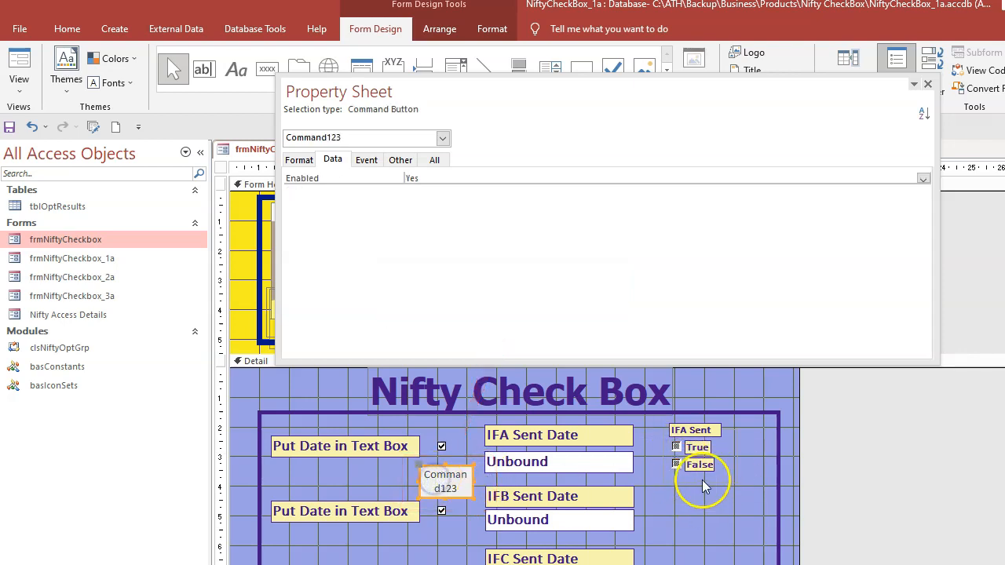
{"action": "mouse_move", "coordinate": [702, 446]}
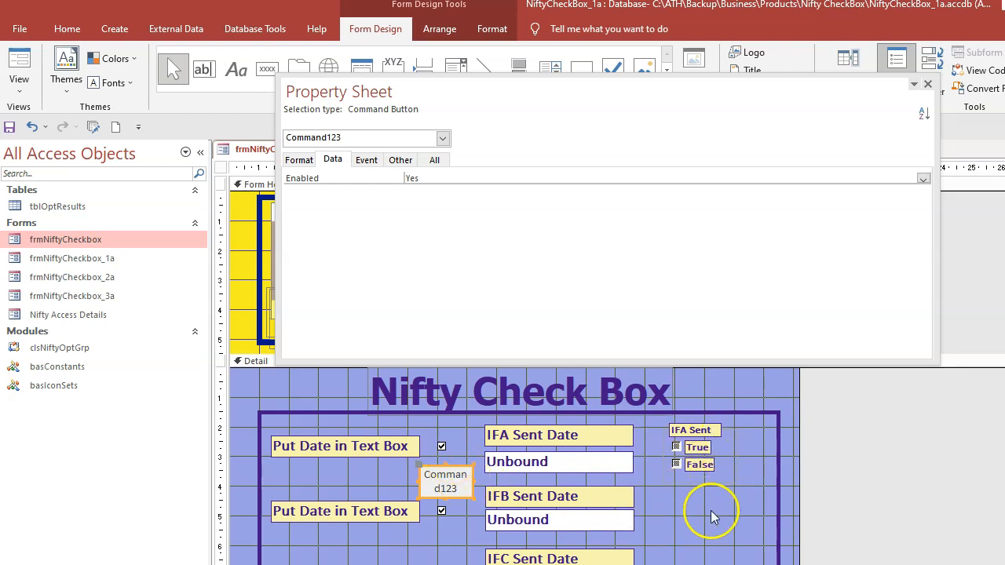
{"action": "left_click", "coordinate": [698, 455]}
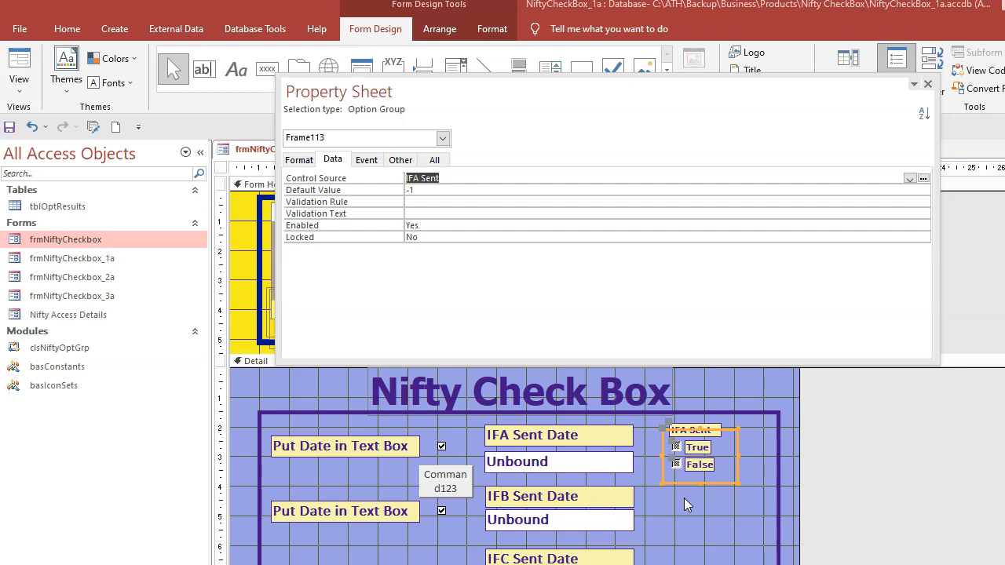
{"action": "mouse_move", "coordinate": [714, 456]}
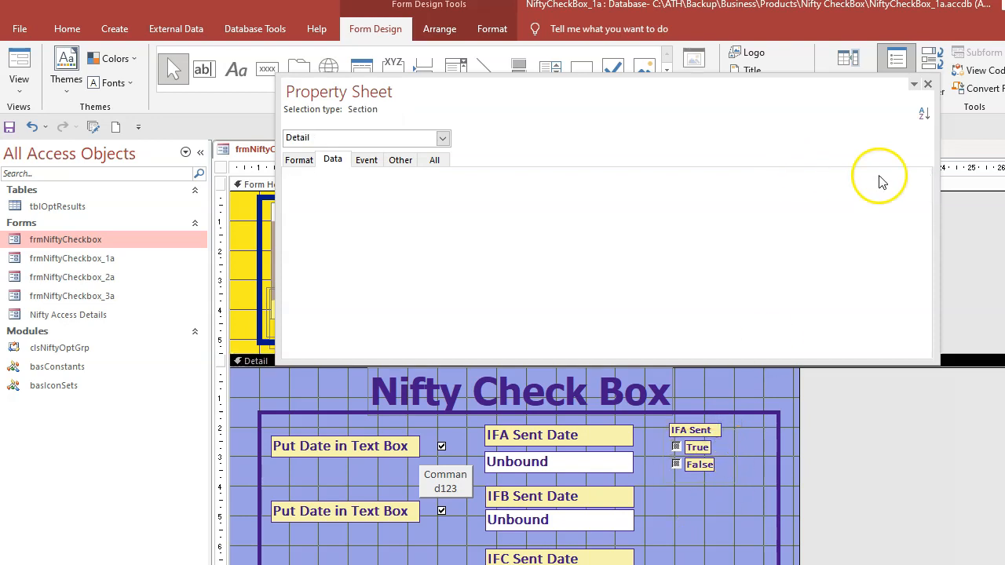
Close the design without saving, toggle IFA between cross and tick, and open tblOptResults.
{"action": "left_click", "coordinate": [927, 84]}
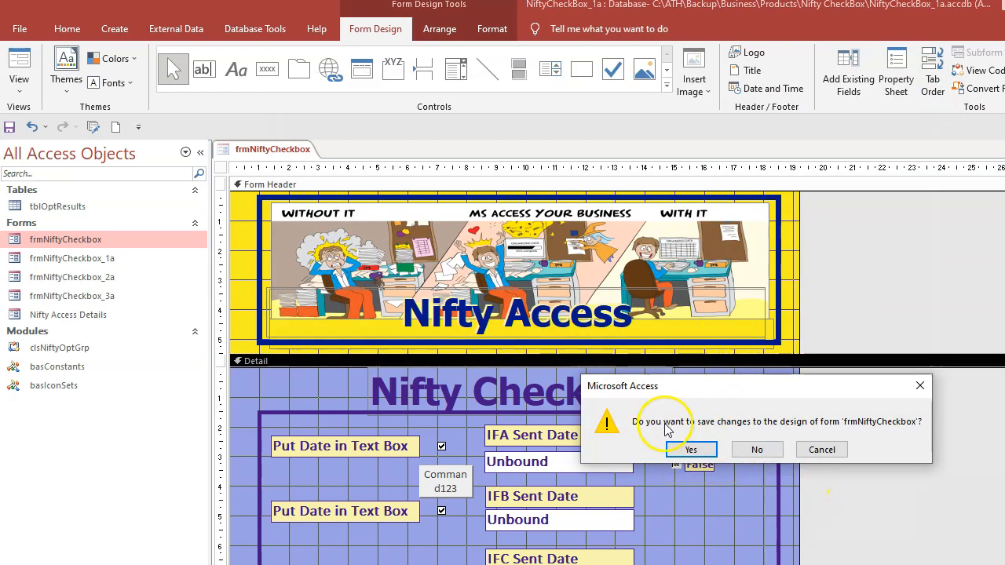
{"action": "left_click", "coordinate": [690, 449]}
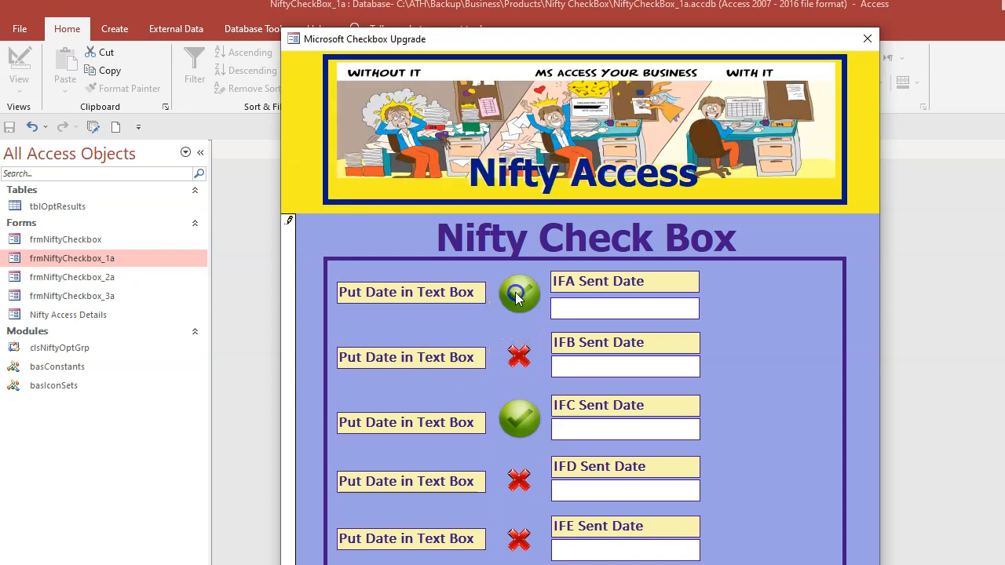
{"action": "left_click", "coordinate": [519, 293]}
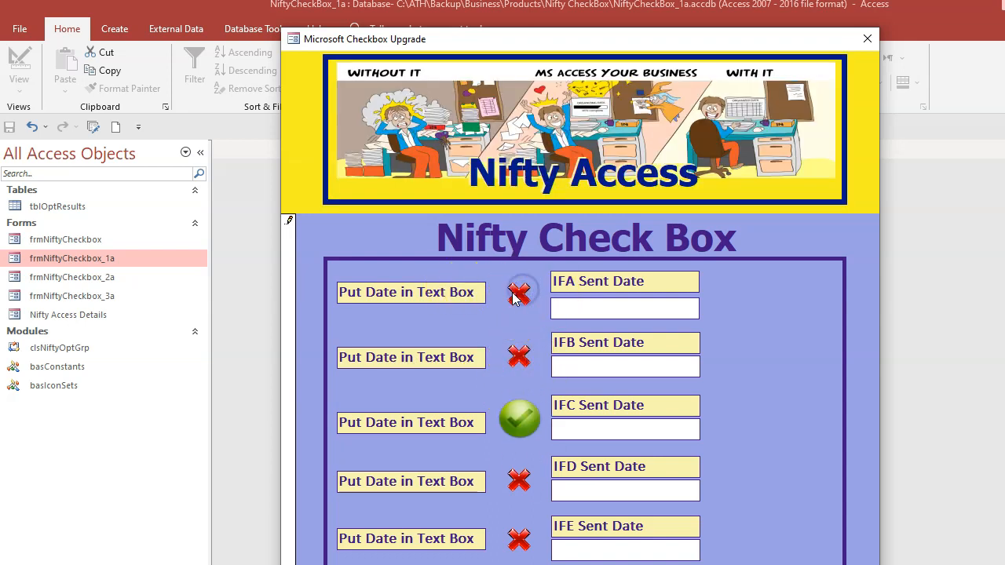
{"action": "left_click", "coordinate": [518, 293]}
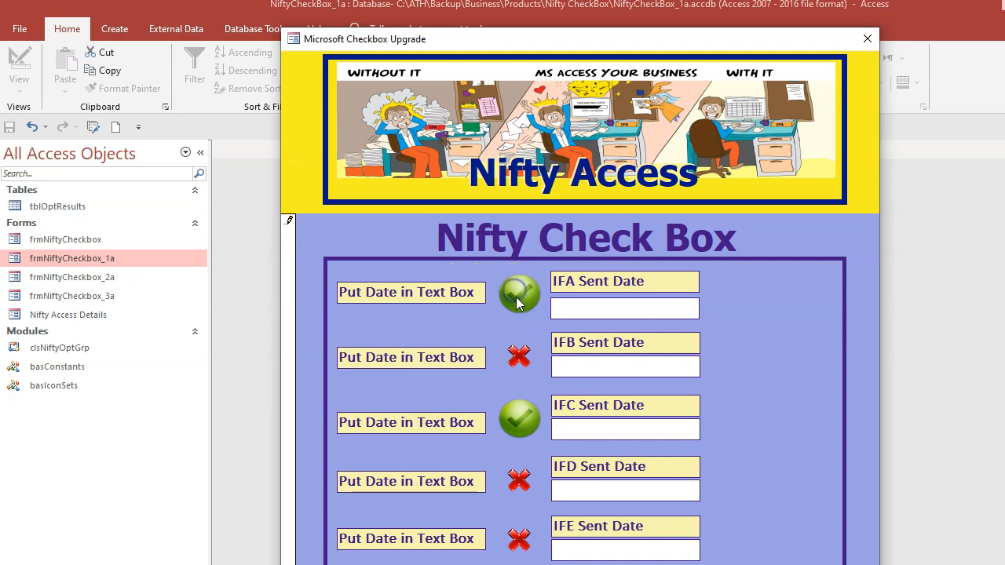
{"action": "left_click", "coordinate": [519, 293]}
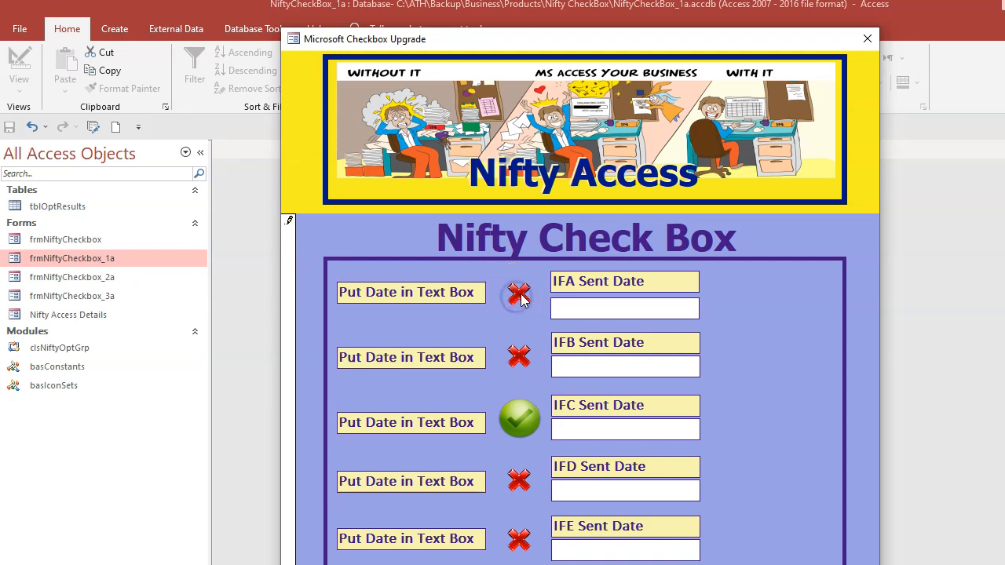
{"action": "mouse_move", "coordinate": [519, 436]}
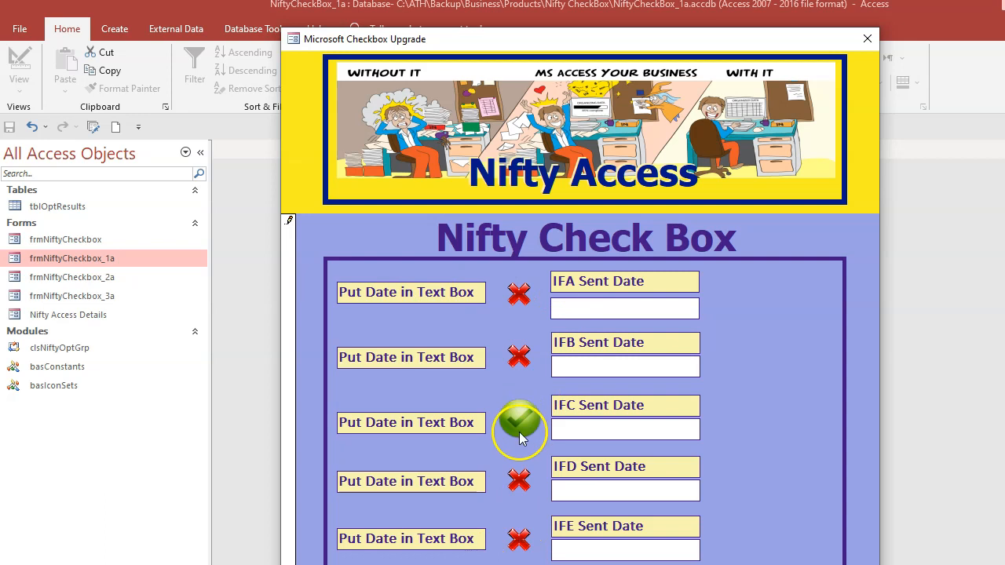
{"action": "mouse_move", "coordinate": [54, 206]}
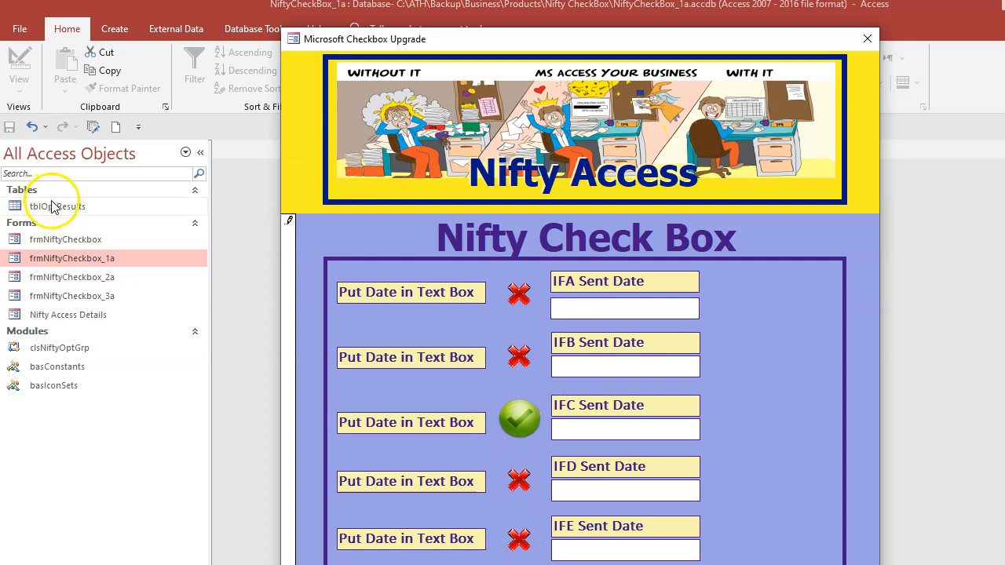
{"action": "left_click", "coordinate": [518, 291]}
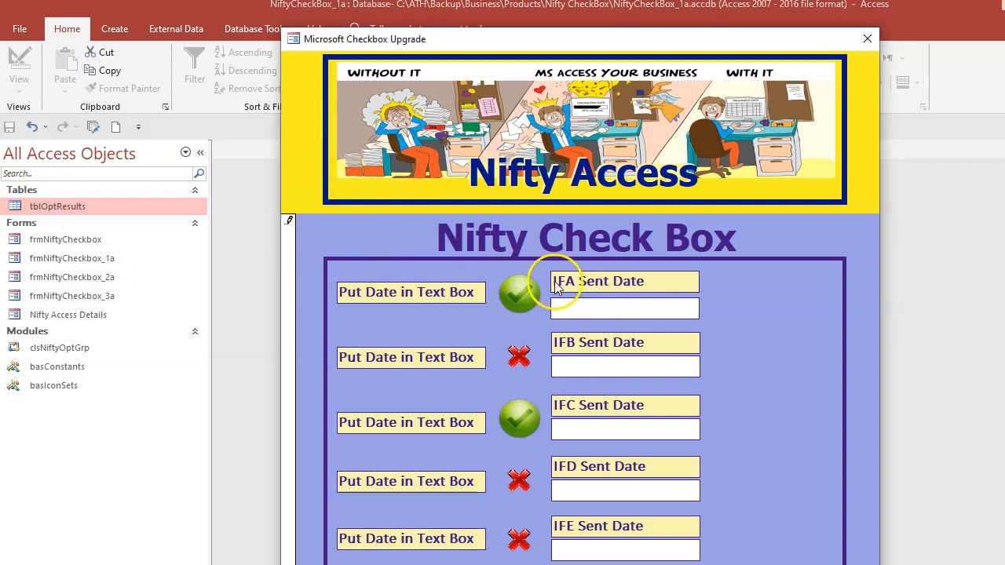
{"action": "mouse_move", "coordinate": [518, 302]}
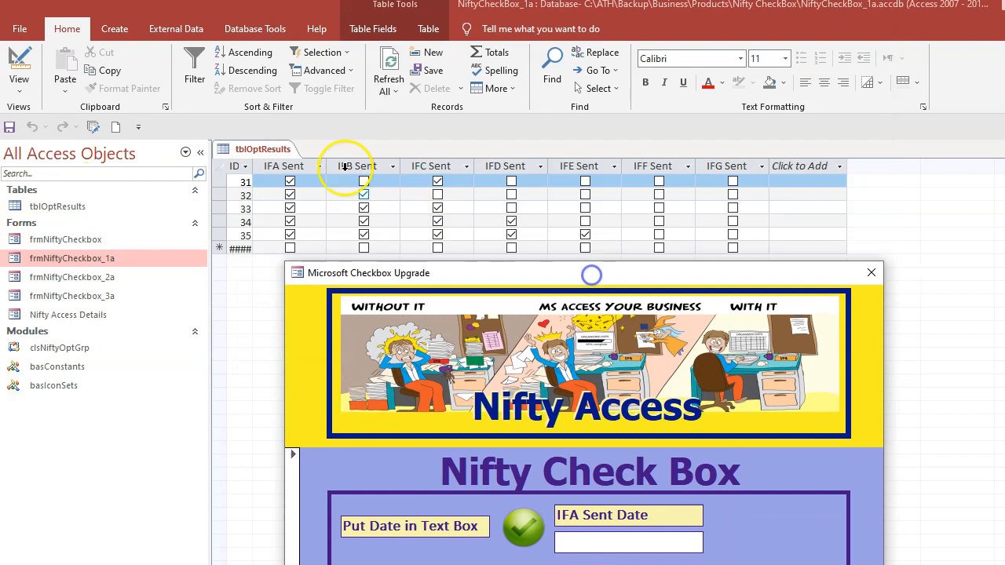
{"action": "mouse_move", "coordinate": [529, 534]}
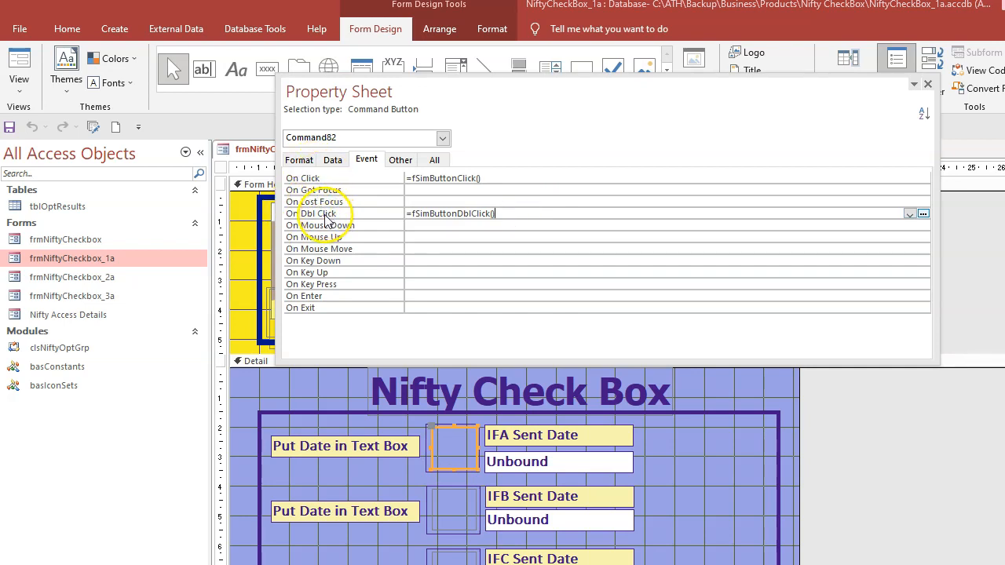
Inspect Command82's On Dbl Click event function in the Property Sheet.
{"action": "left_click", "coordinate": [443, 177]}
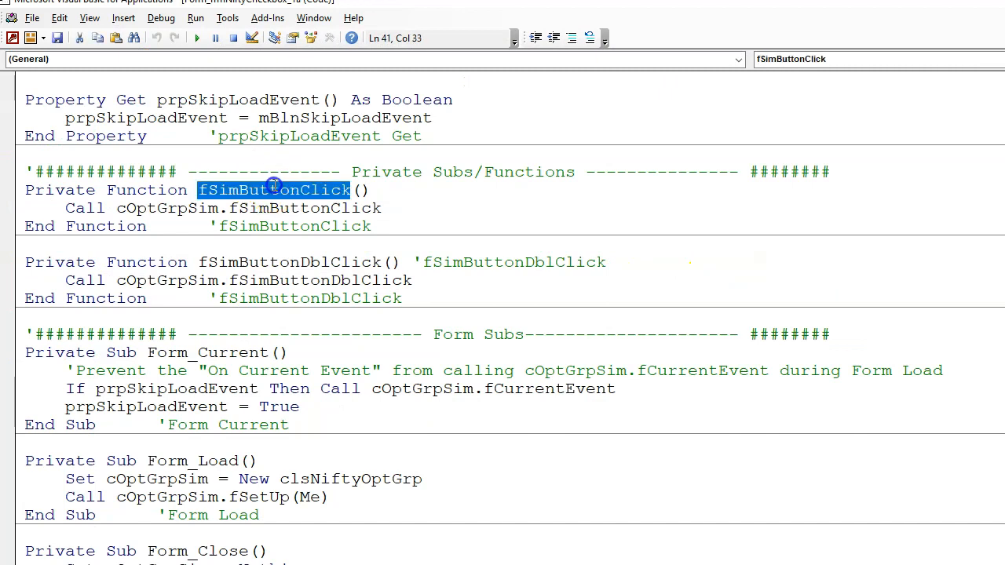
{"action": "double_click", "coordinate": [288, 262]}
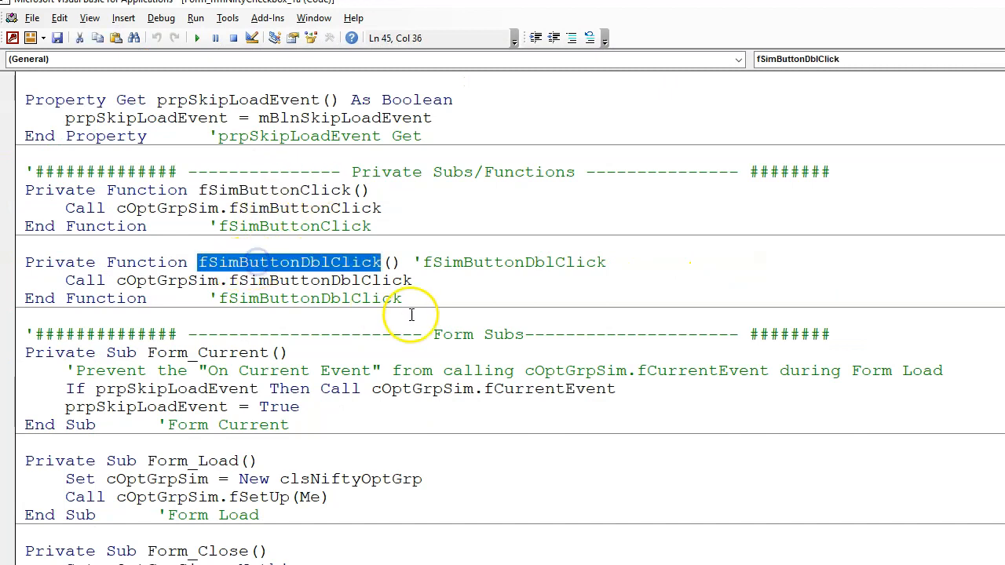
{"action": "left_click", "coordinate": [167, 208]}
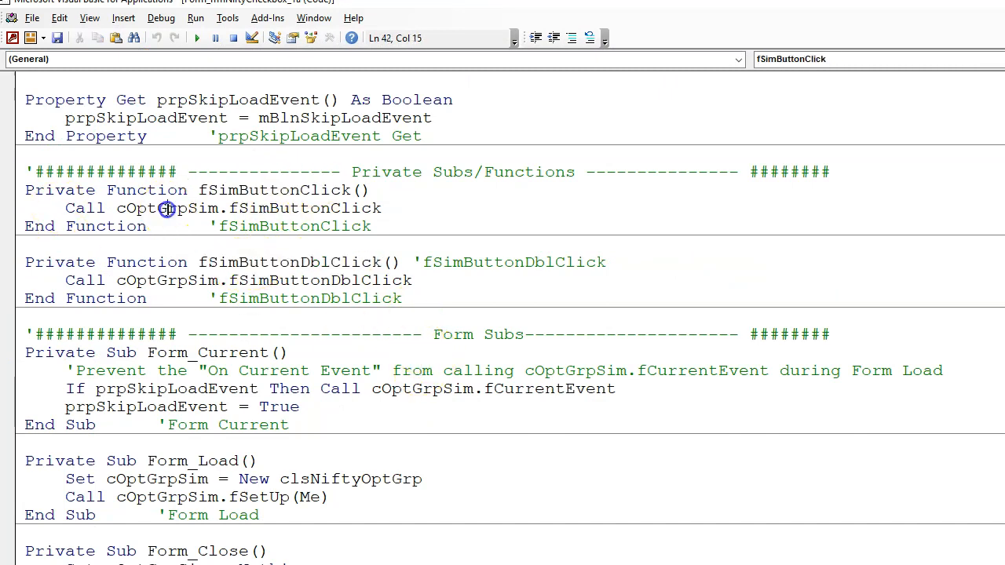
{"action": "double_click", "coordinate": [165, 208]}
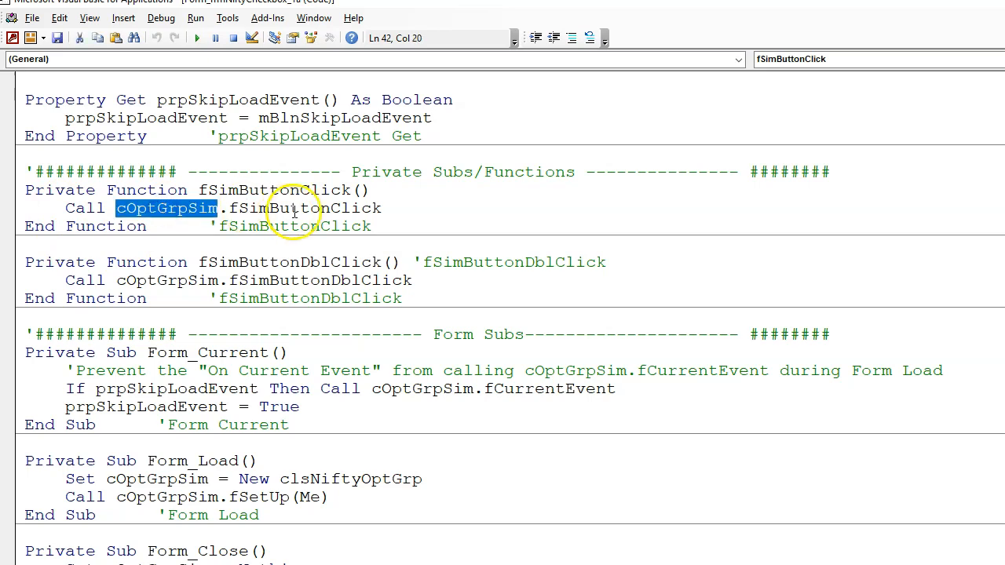
{"action": "left_click", "coordinate": [384, 261]}
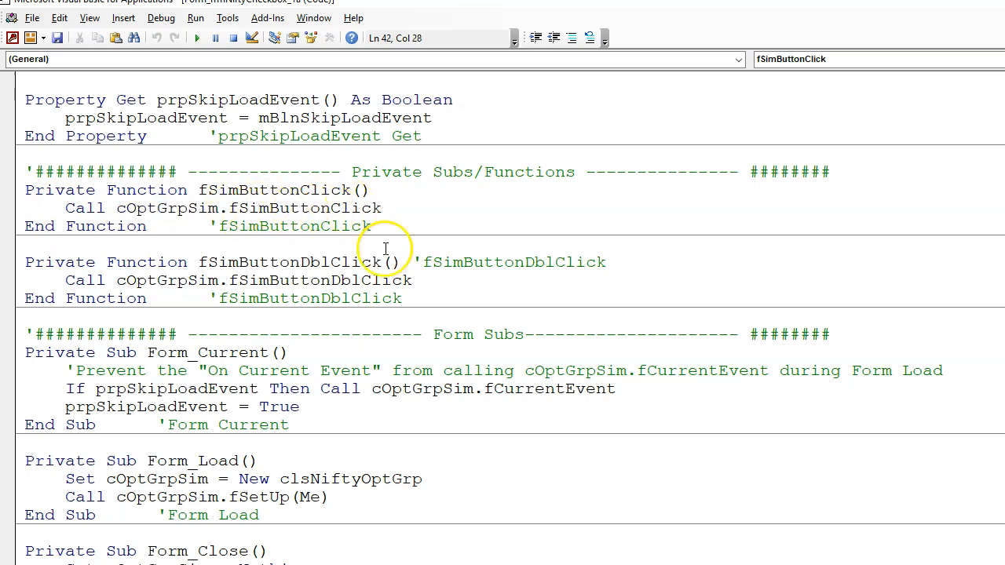
{"action": "double_click", "coordinate": [165, 280]}
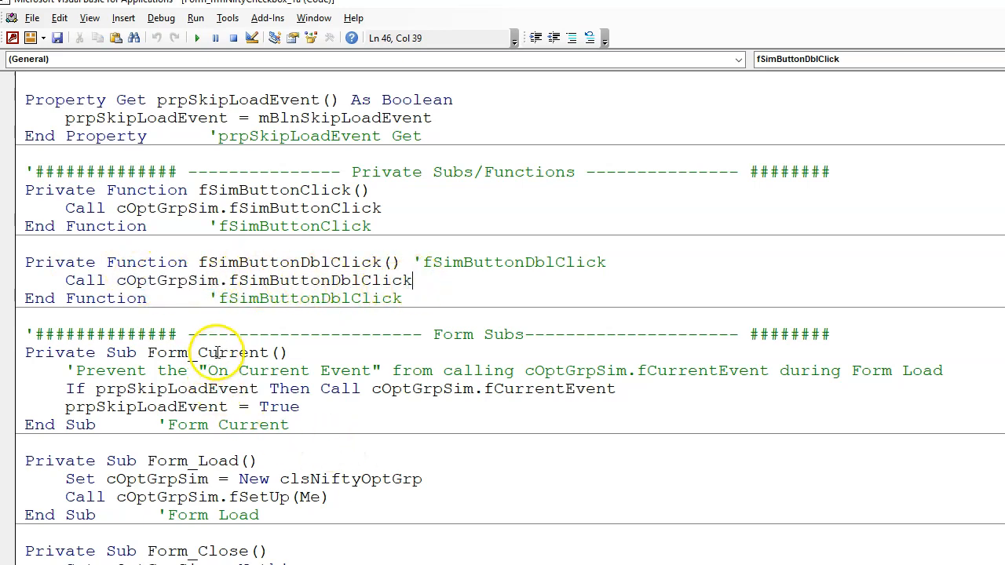
{"action": "left_click", "coordinate": [208, 352]}
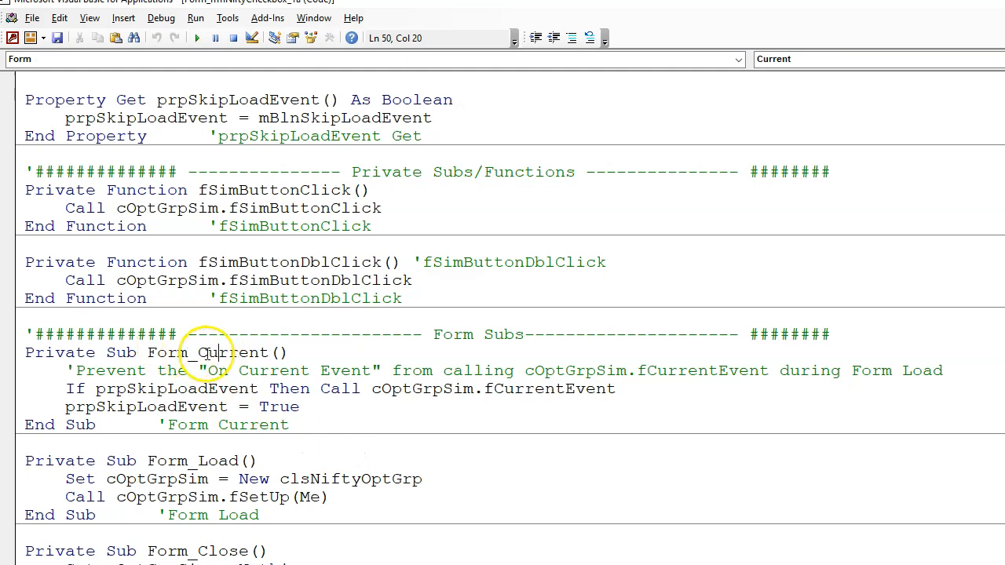
{"action": "mouse_move", "coordinate": [510, 388]}
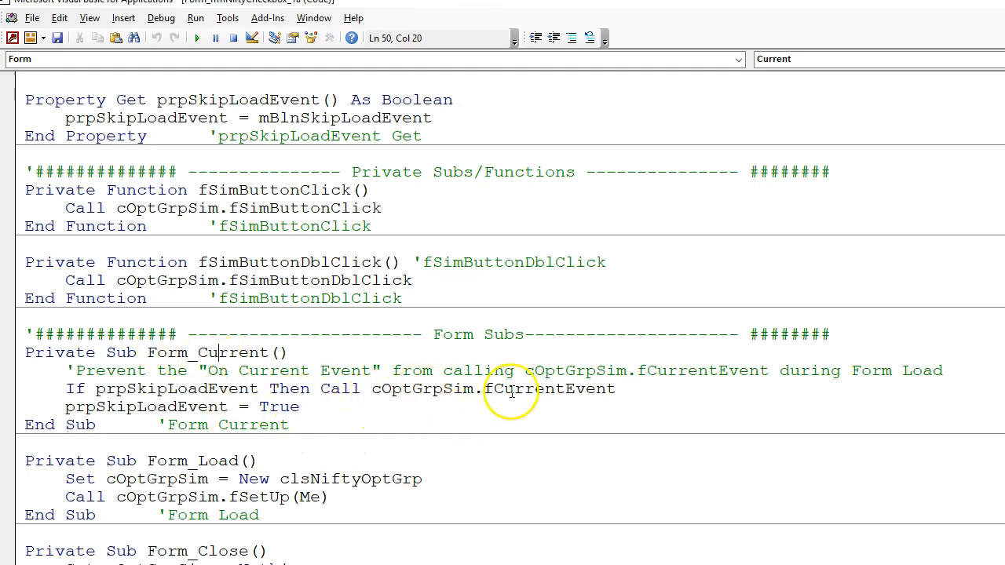
{"action": "left_click", "coordinate": [544, 388]}
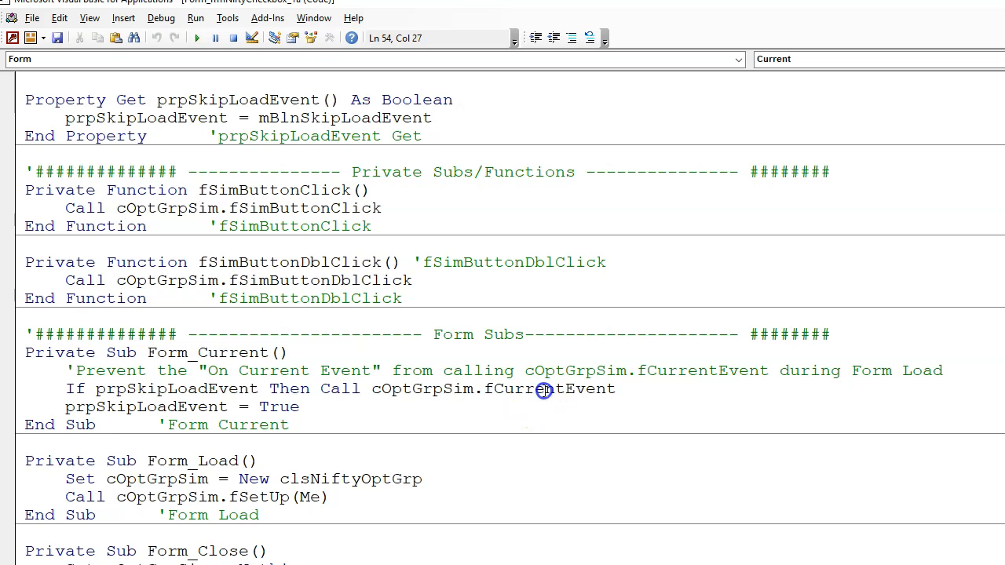
{"action": "double_click", "coordinate": [548, 389]}
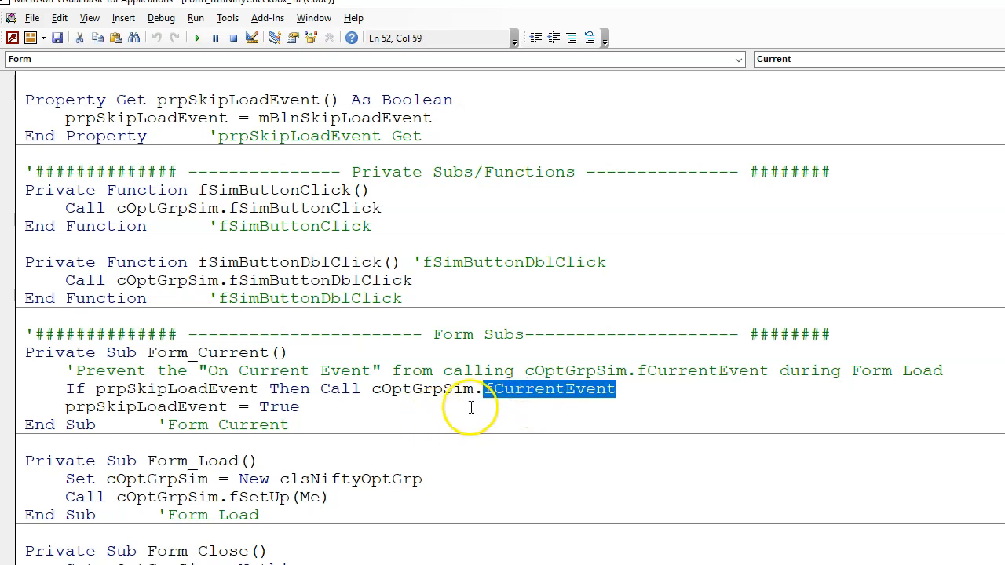
{"action": "left_click", "coordinate": [238, 351]}
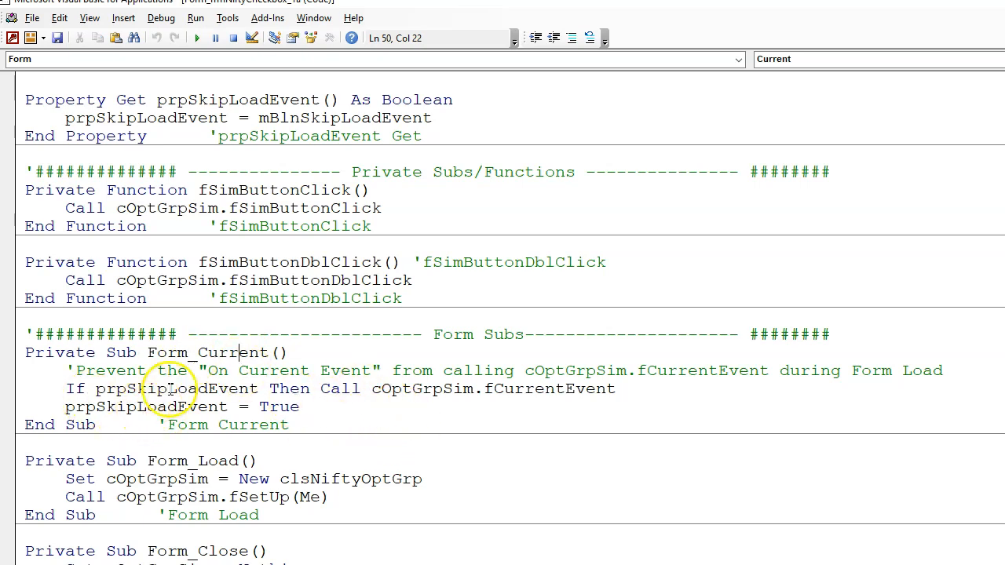
Highlight the prpSkipLoadEvent check in Form_Current and the clsNiftyOptGrp class in Form_Load.
{"action": "double_click", "coordinate": [176, 388]}
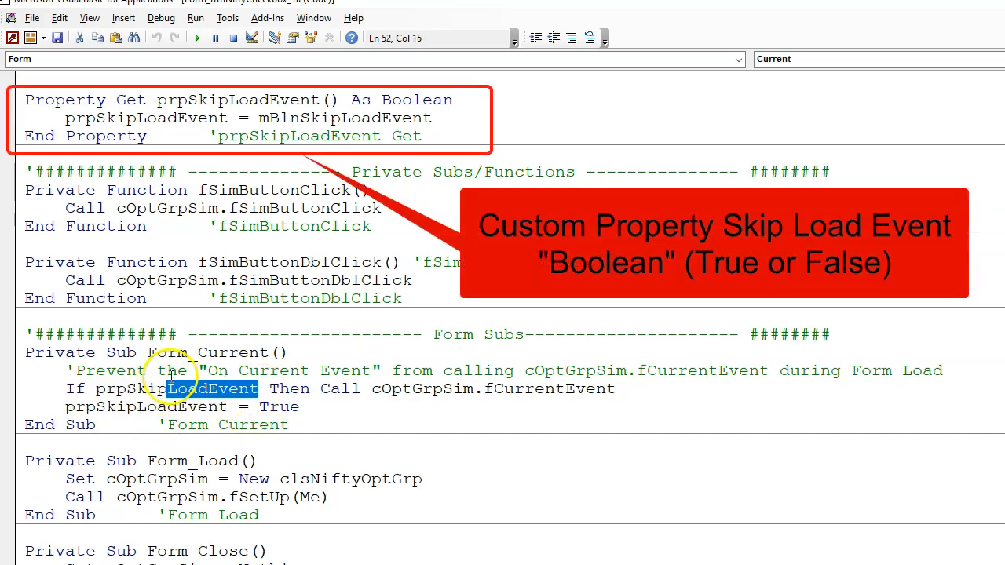
{"action": "mouse_move", "coordinate": [459, 433]}
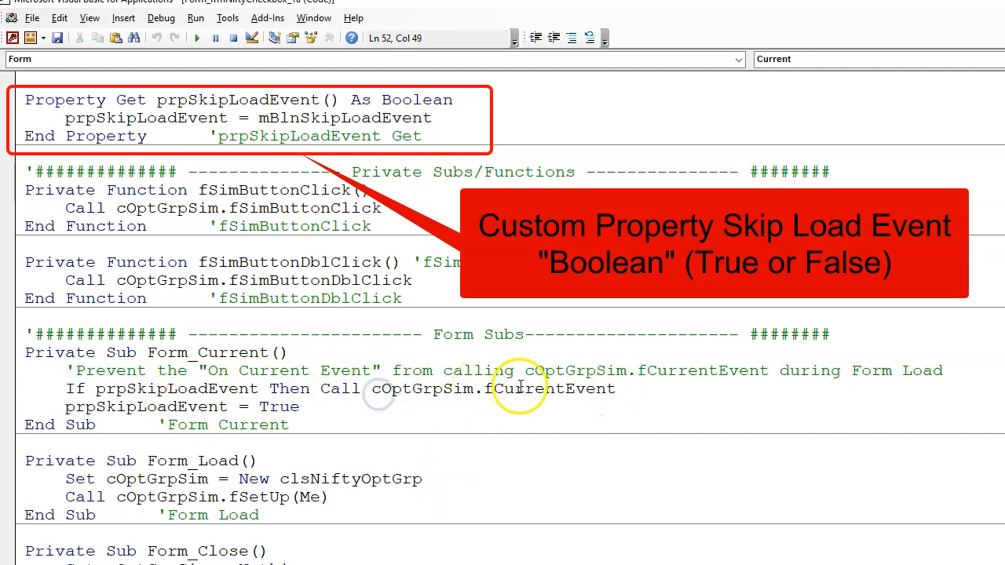
{"action": "left_click", "coordinate": [419, 389]}
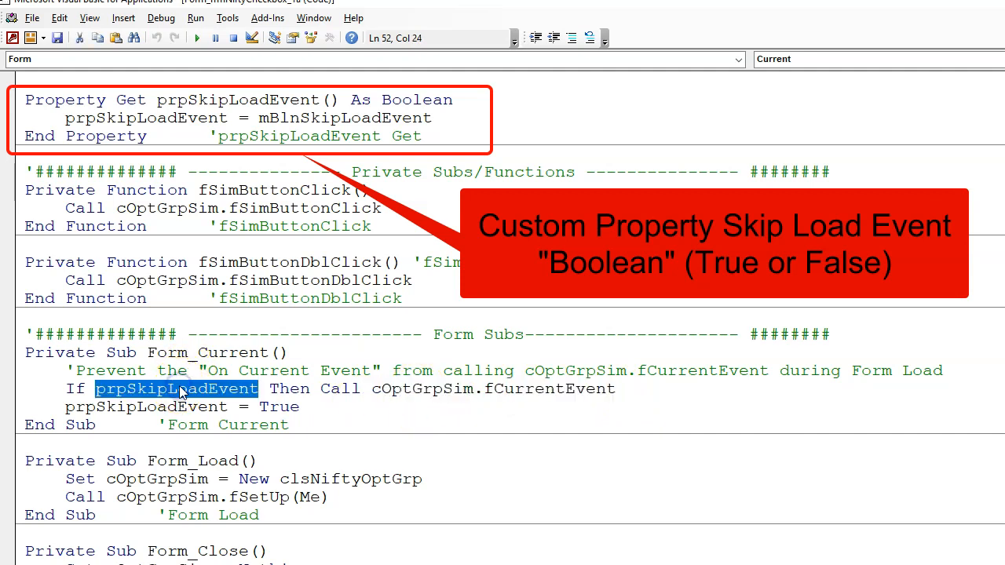
{"action": "left_click", "coordinate": [624, 389]}
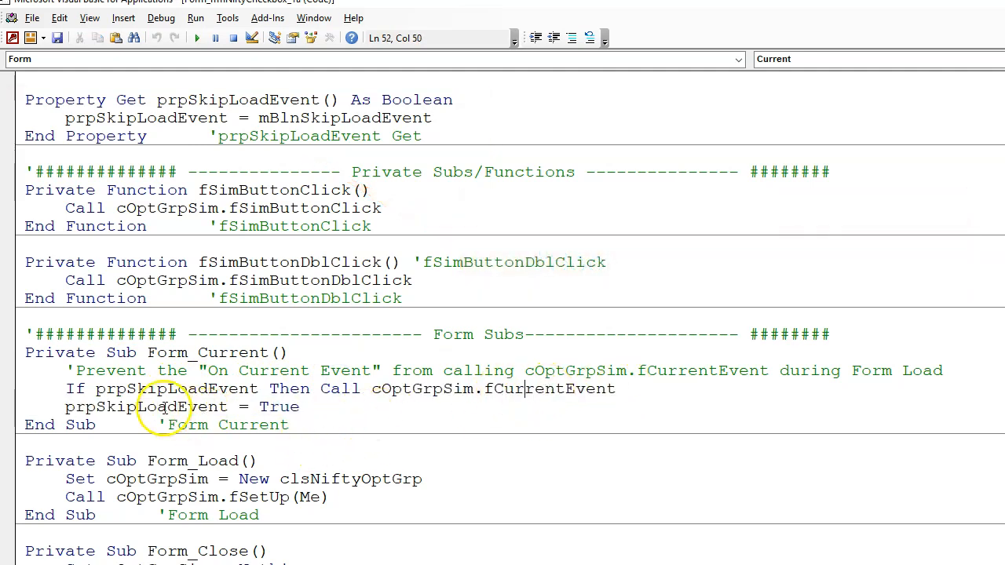
{"action": "double_click", "coordinate": [174, 389]}
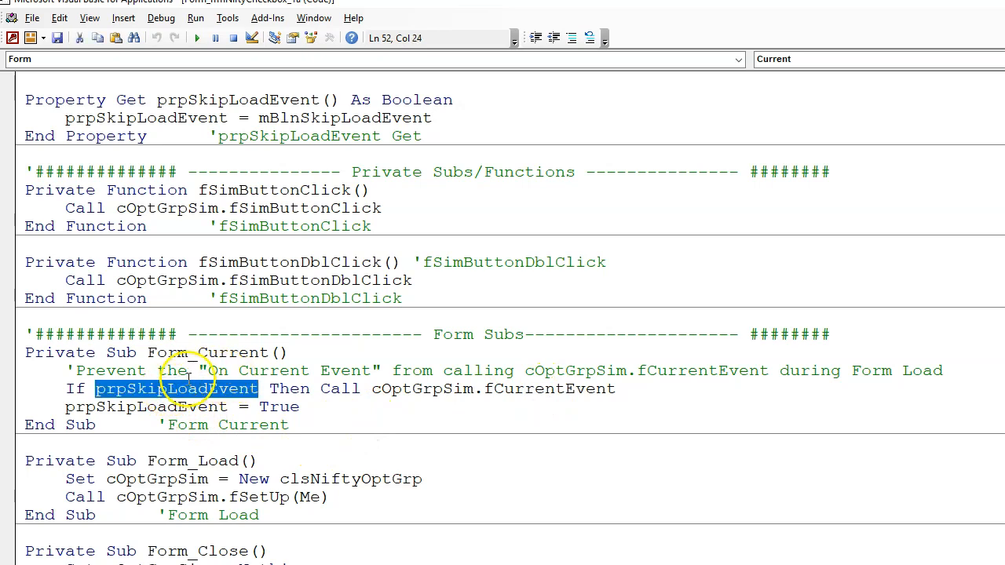
{"action": "mouse_move", "coordinate": [367, 434]}
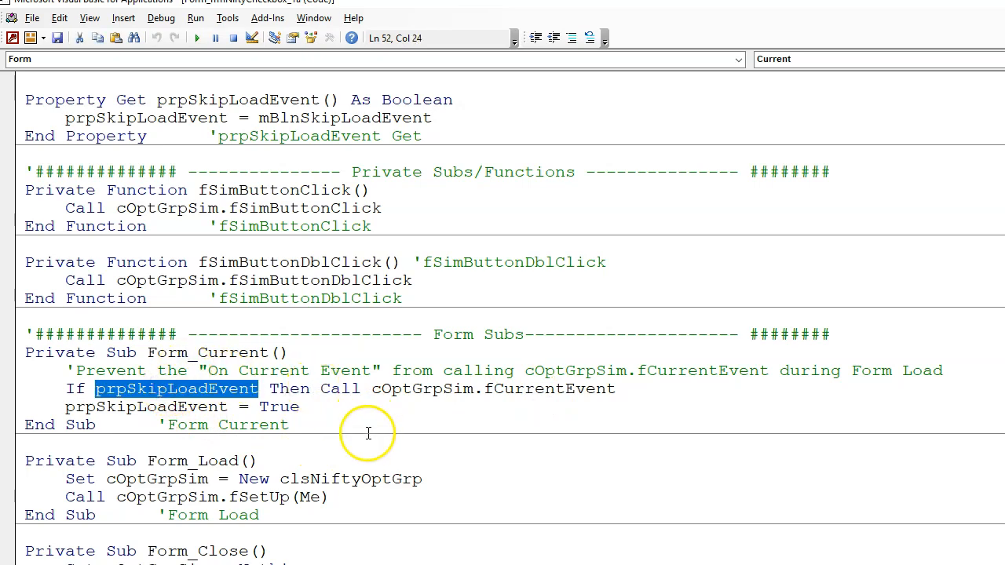
{"action": "mouse_move", "coordinate": [304, 400]}
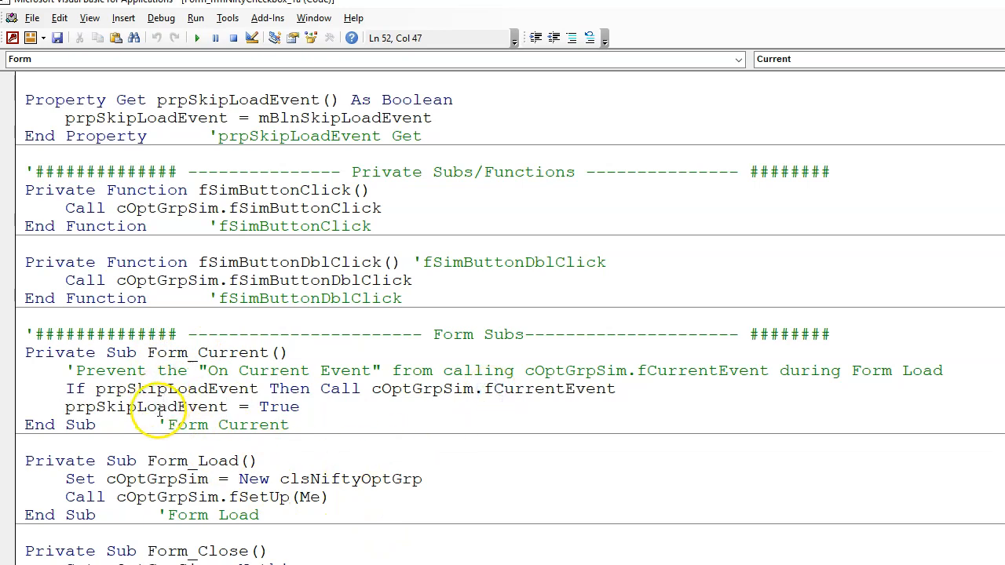
{"action": "double_click", "coordinate": [176, 388]}
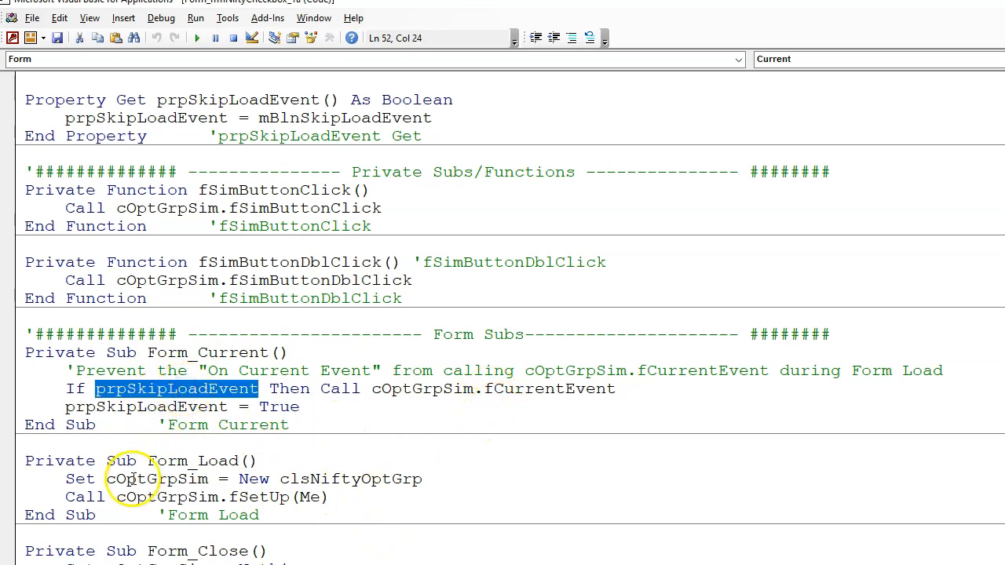
{"action": "left_click", "coordinate": [148, 478]}
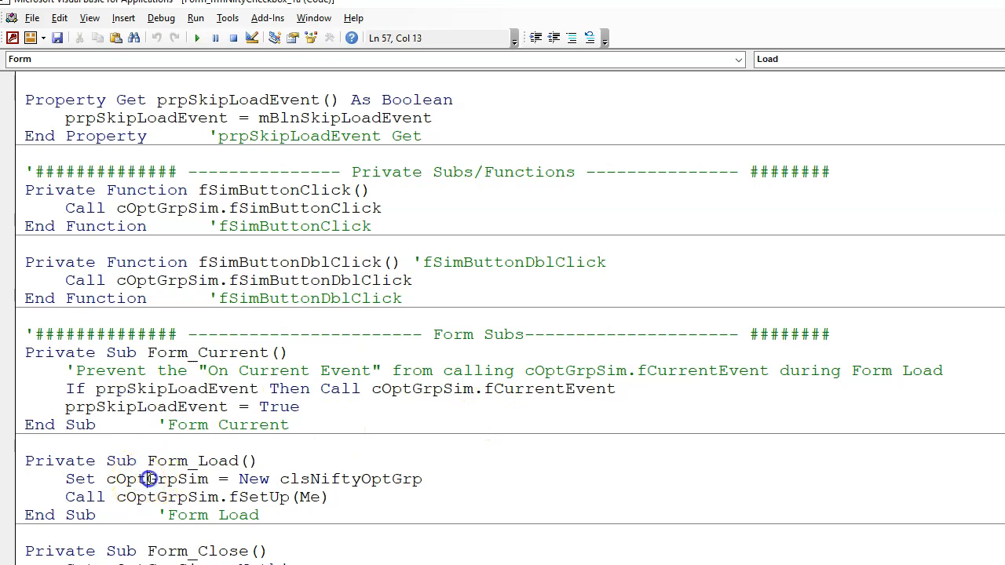
{"action": "double_click", "coordinate": [350, 479]}
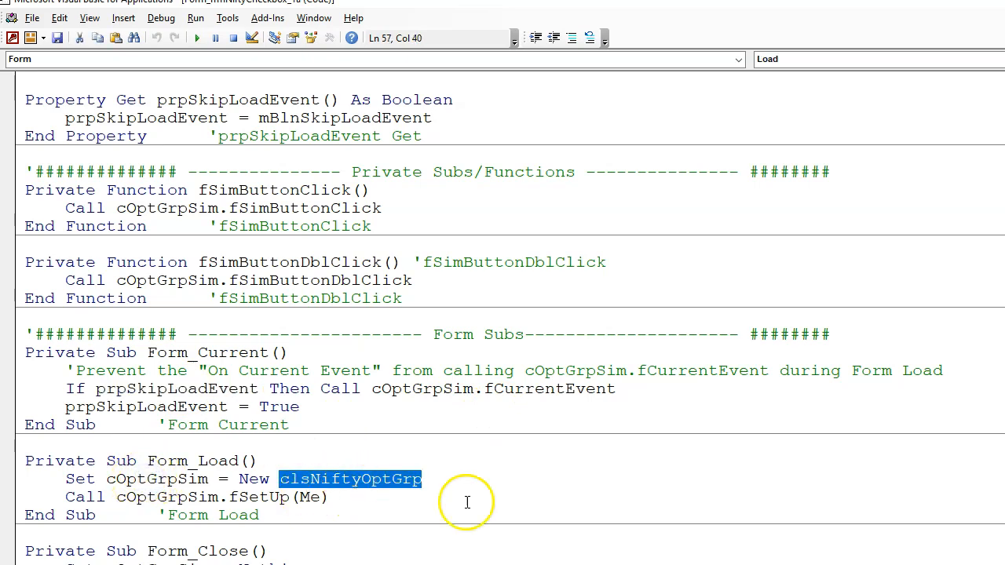
{"action": "mouse_move", "coordinate": [98, 490]}
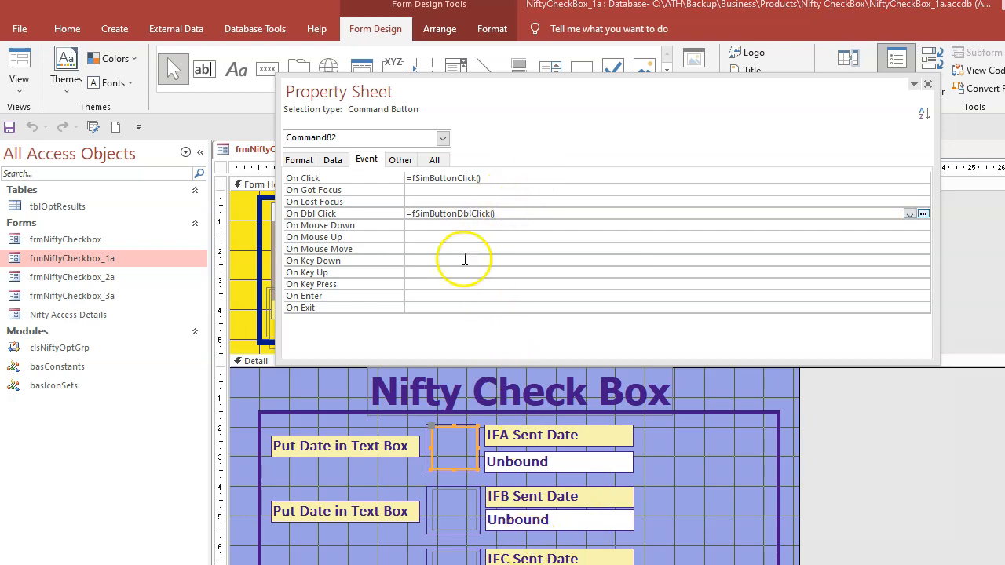
{"action": "left_click", "coordinate": [452, 510]}
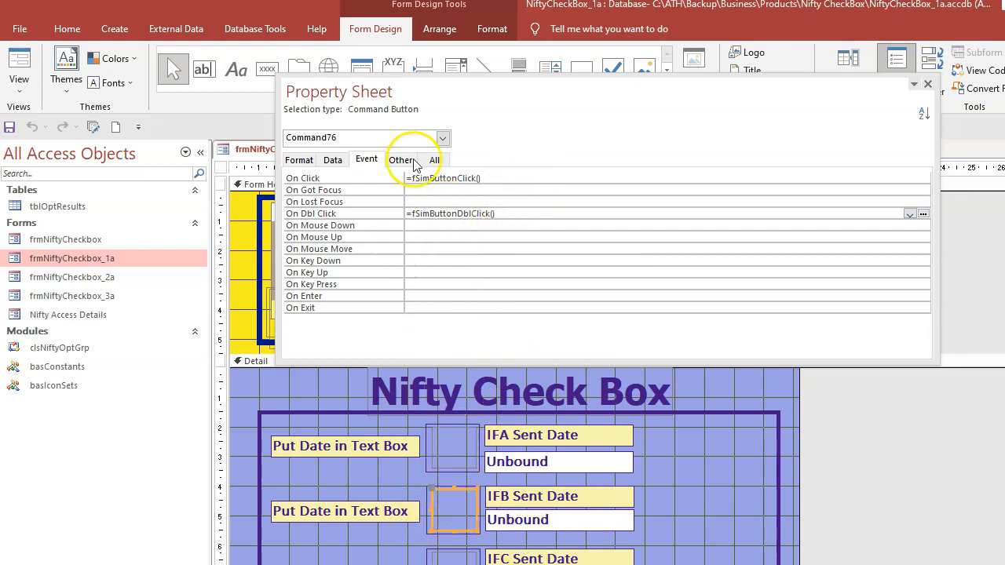
{"action": "left_click", "coordinate": [453, 447]}
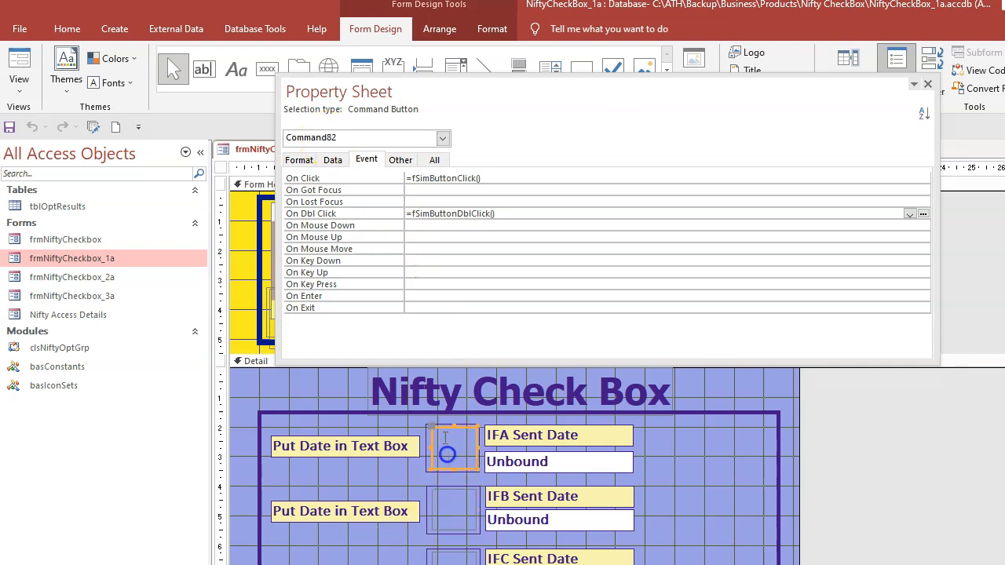
{"action": "left_click", "coordinate": [453, 558]}
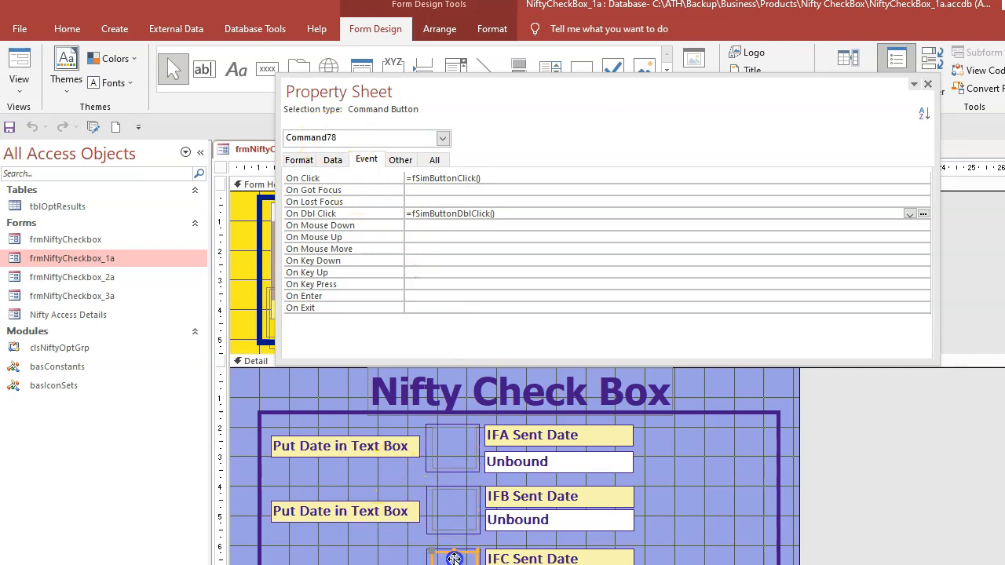
{"action": "mouse_move", "coordinate": [512, 272]}
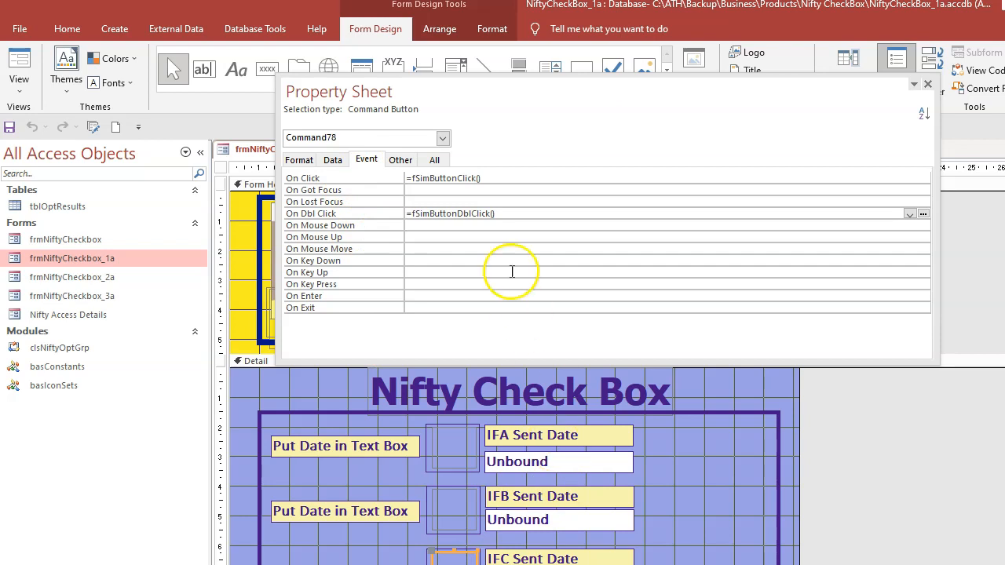
{"action": "left_click", "coordinate": [927, 84]}
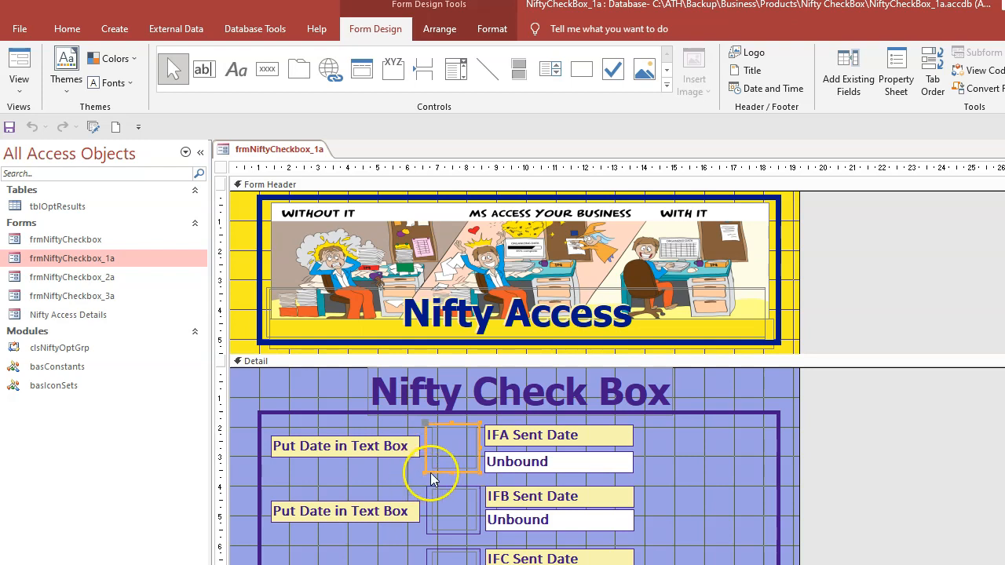
{"action": "left_click", "coordinate": [894, 75]}
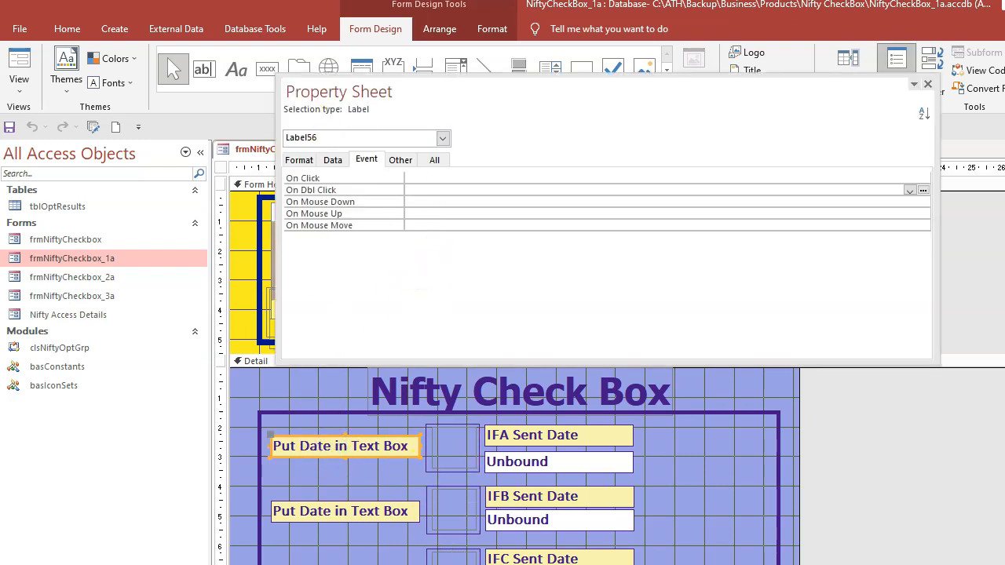
{"action": "left_click", "coordinate": [453, 447]}
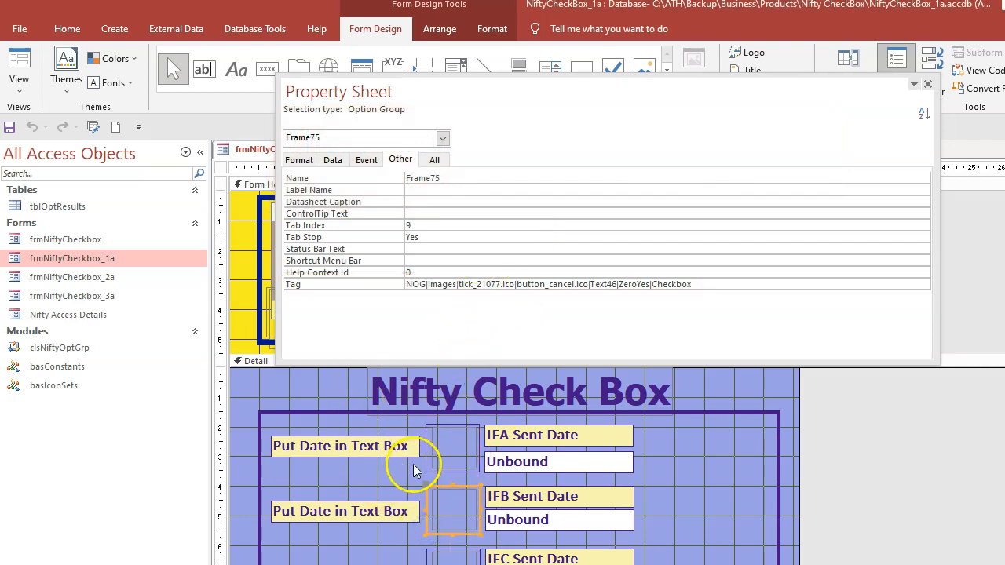
Select both check boxes' option groups to compare their identical NOG tick and cancel Tags.
{"action": "left_click", "coordinate": [451, 448]}
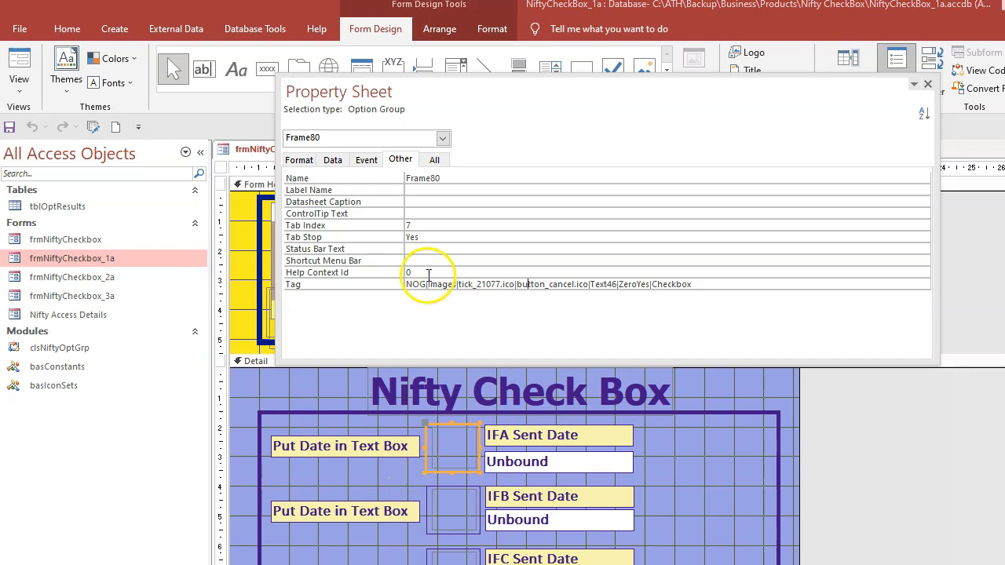
{"action": "mouse_move", "coordinate": [687, 303]}
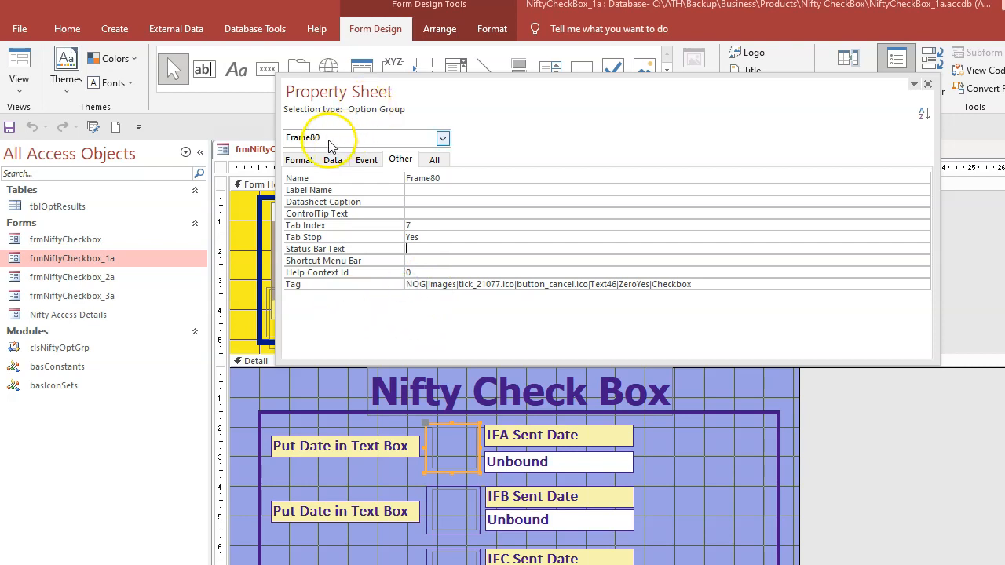
{"action": "mouse_move", "coordinate": [426, 461]}
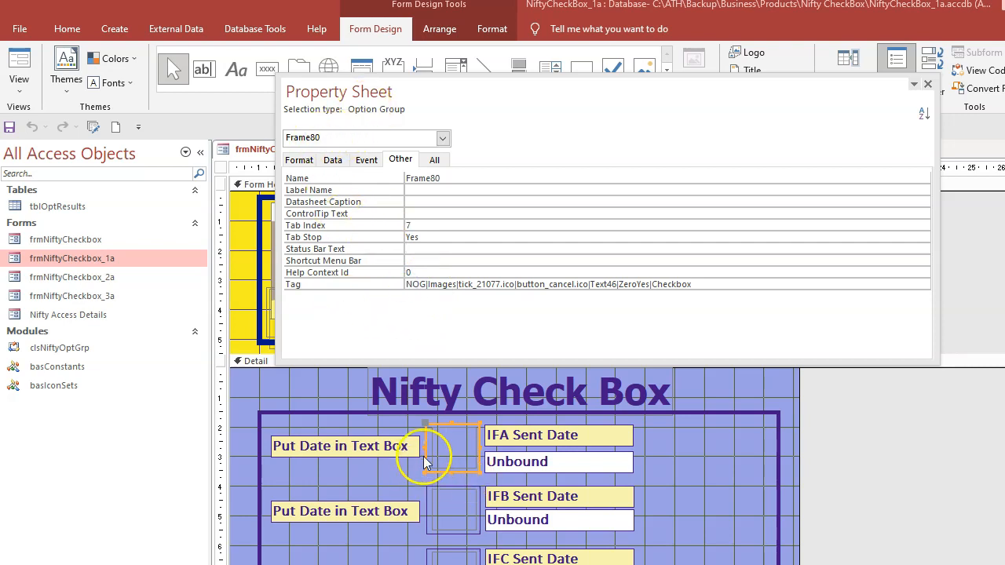
{"action": "left_click", "coordinate": [453, 510]}
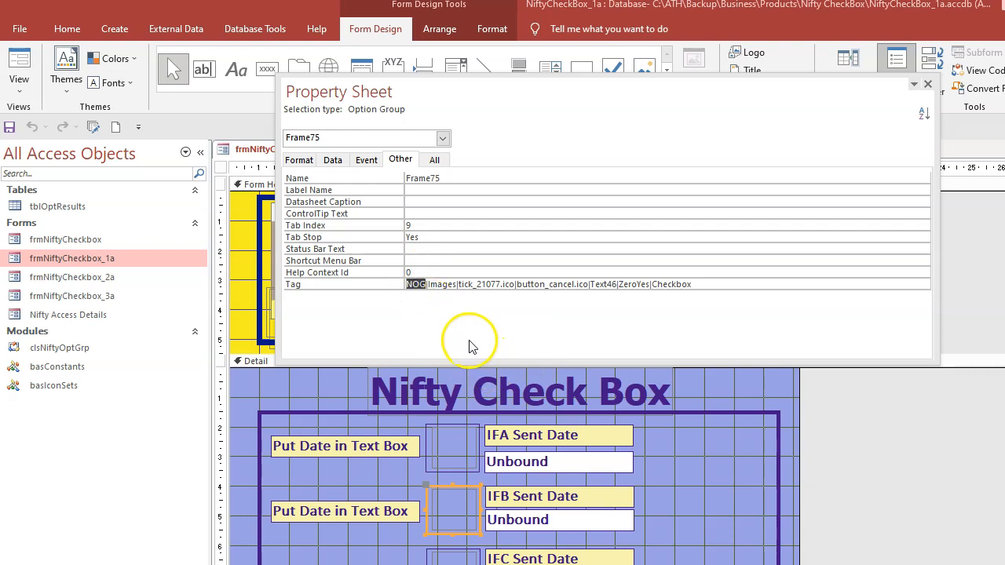
{"action": "mouse_move", "coordinate": [400, 294]}
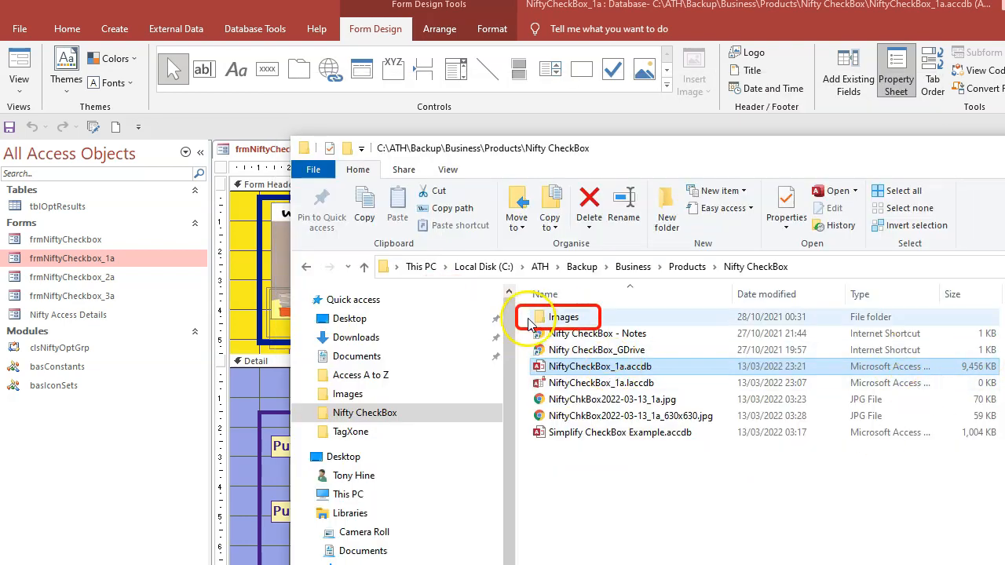
Confirm the Images folder sits beside NiftyCheckBox_1a.accdb, then return to Access.
{"action": "left_click", "coordinate": [566, 316]}
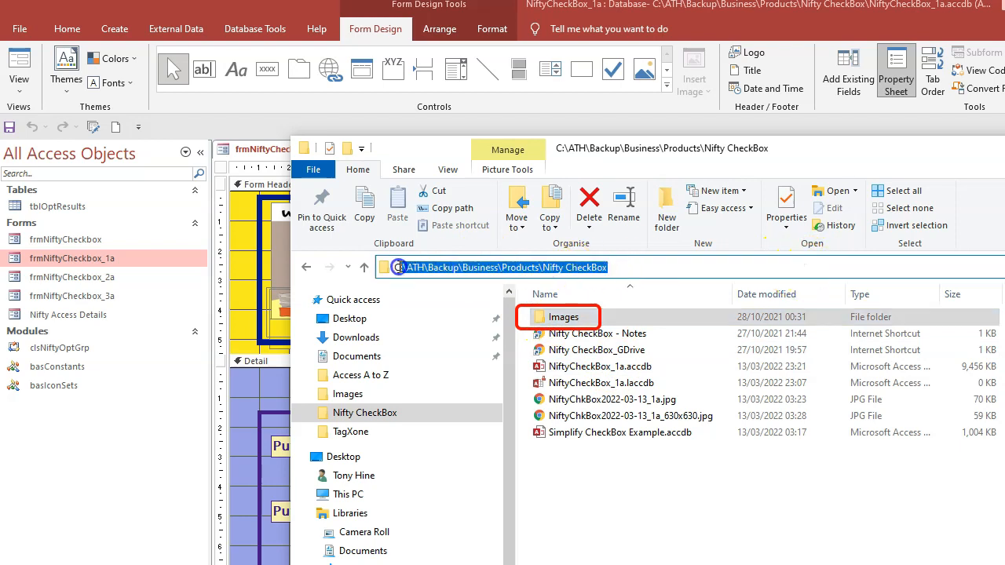
{"action": "left_click", "coordinate": [600, 365]}
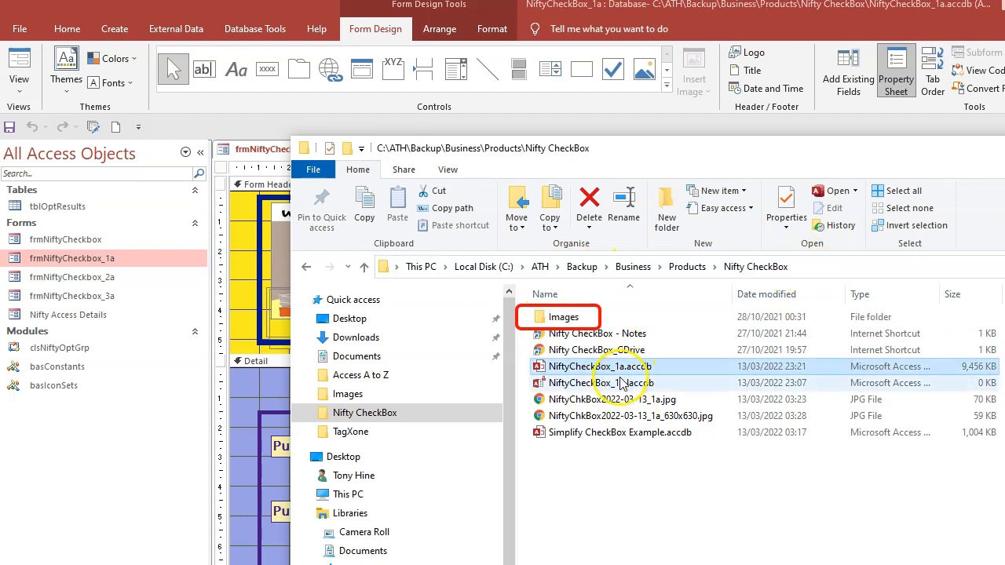
{"action": "mouse_move", "coordinate": [601, 366]}
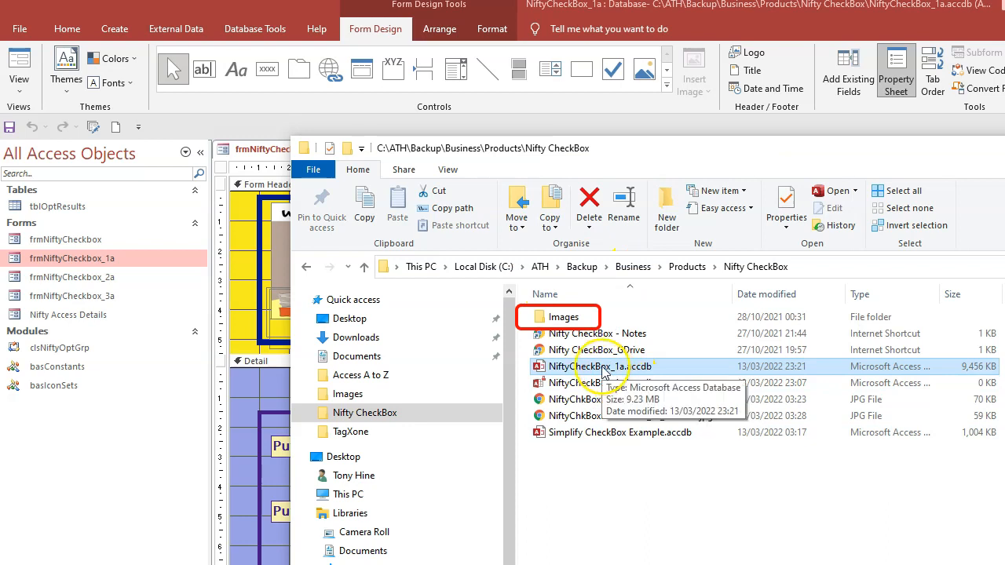
{"action": "mouse_move", "coordinate": [558, 349]}
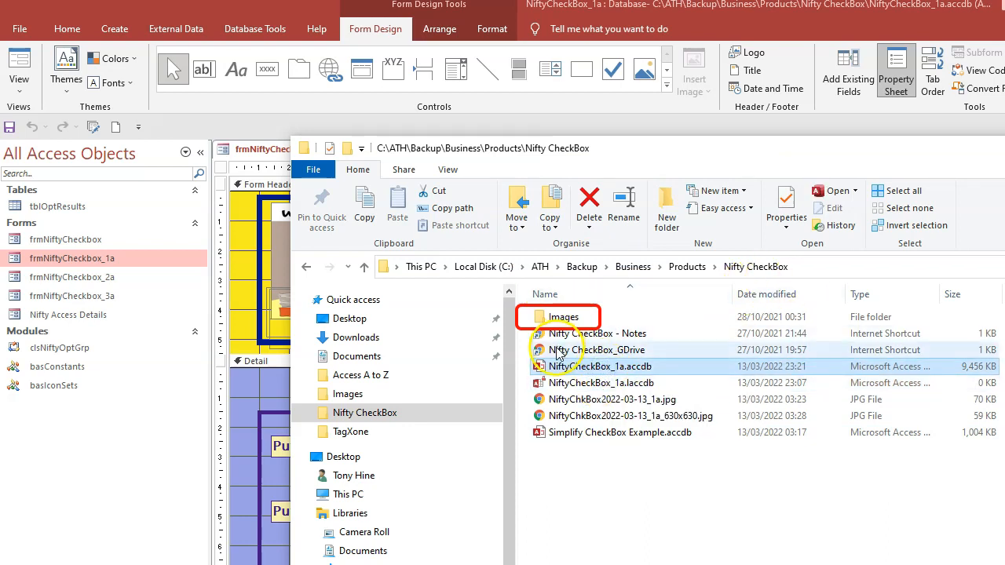
{"action": "left_click", "coordinate": [563, 317]}
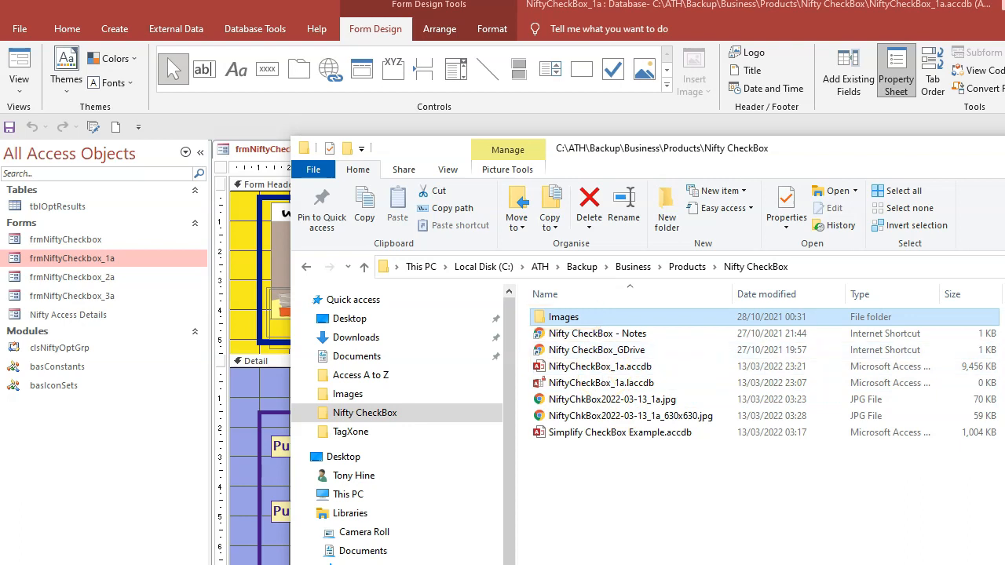
{"action": "left_click", "coordinate": [896, 70]}
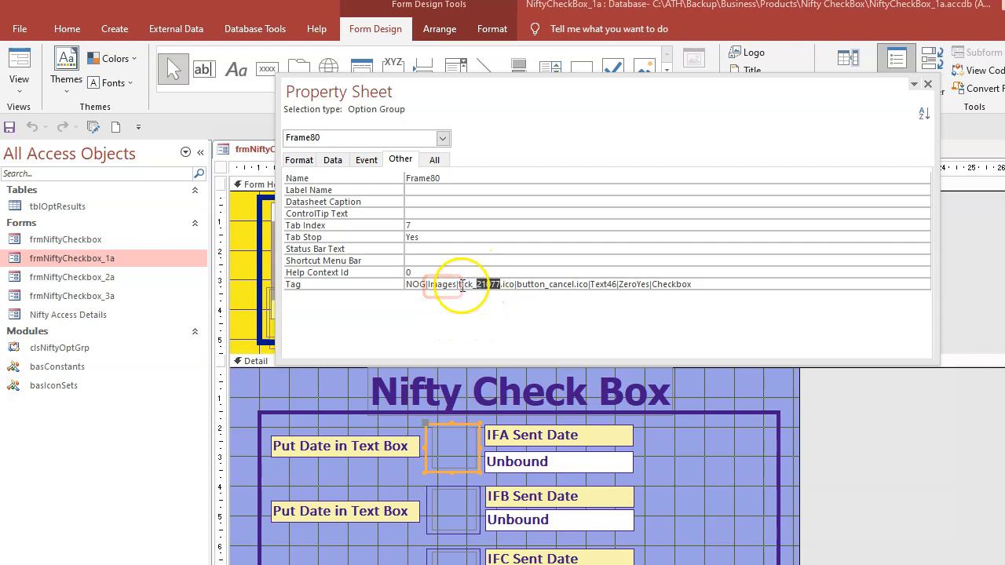
Highlight the tick icon file name and ZeroYes parts of Frame80's Tag string.
{"action": "double_click", "coordinate": [467, 283]}
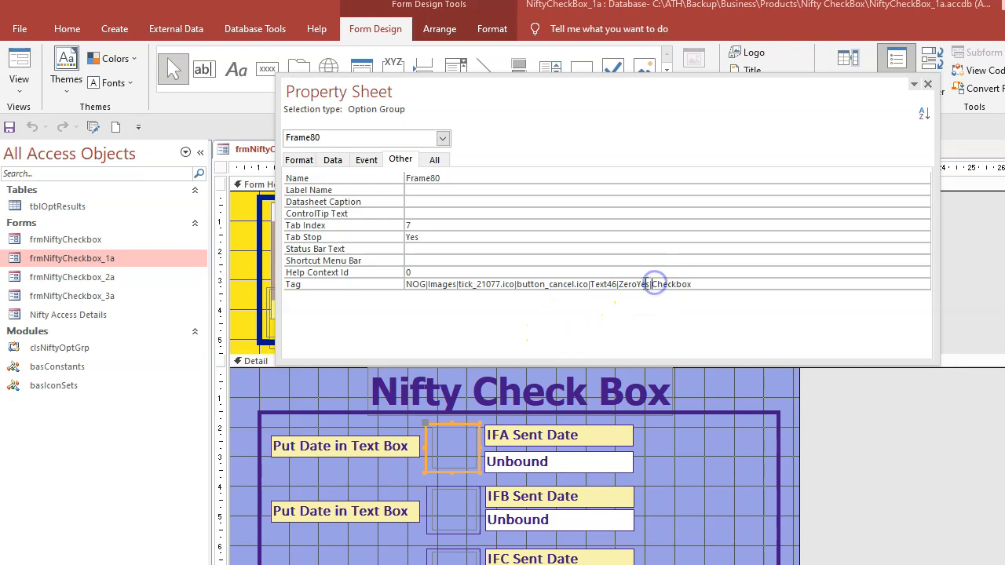
{"action": "double_click", "coordinate": [634, 284]}
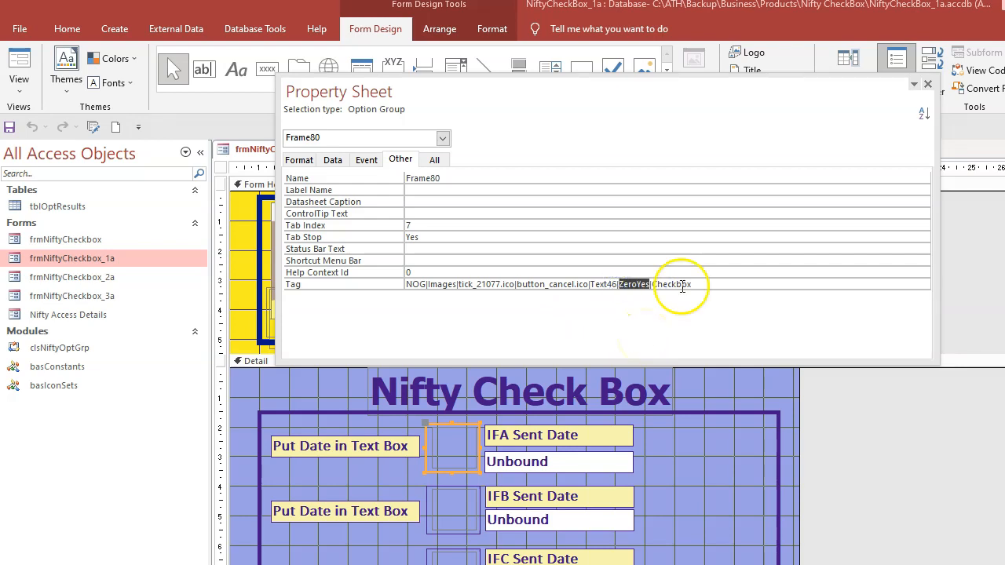
{"action": "double_click", "coordinate": [671, 284]}
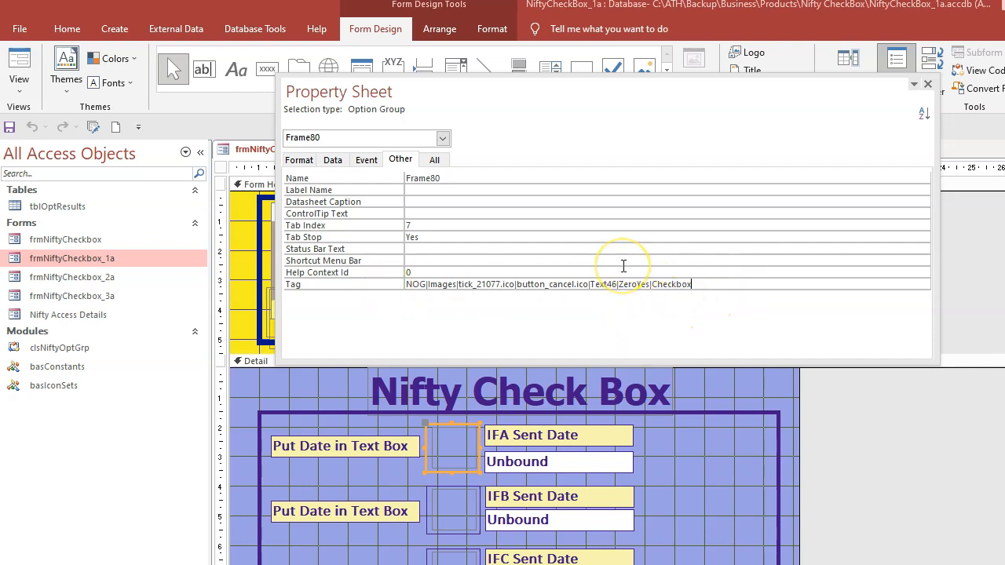
{"action": "left_click", "coordinate": [423, 283]}
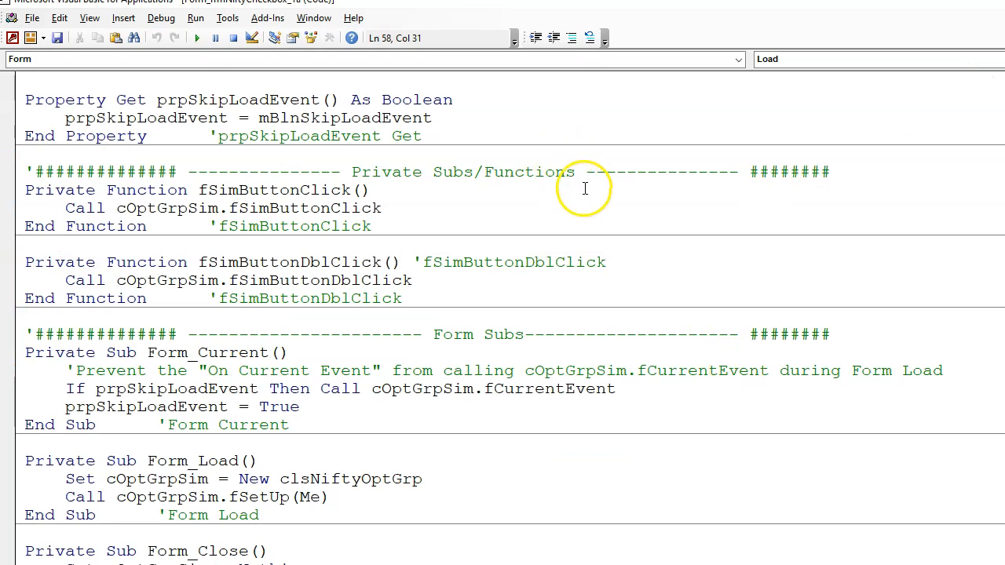
Point out the NOG identifier, image folder and Next Ctrl positions in the tag-mapping notes.
{"action": "scroll", "scroll_direction": "down", "scroll_amount": 3}
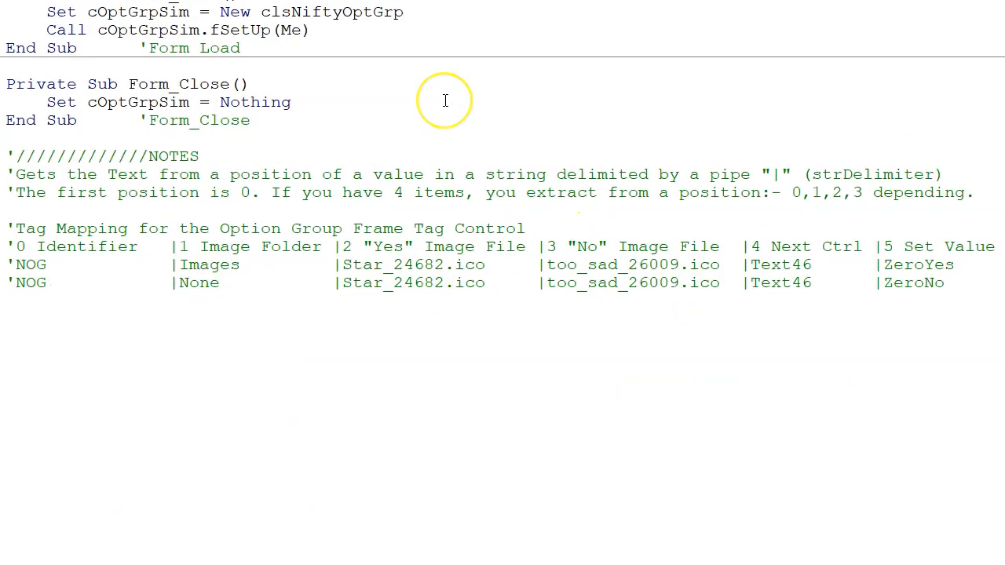
{"action": "double_click", "coordinate": [31, 272]}
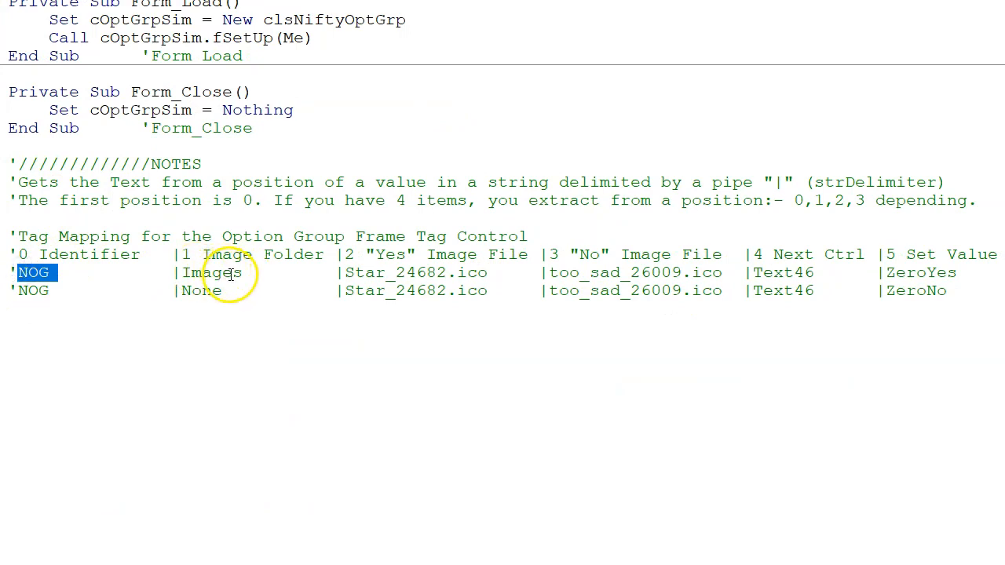
{"action": "double_click", "coordinate": [212, 273]}
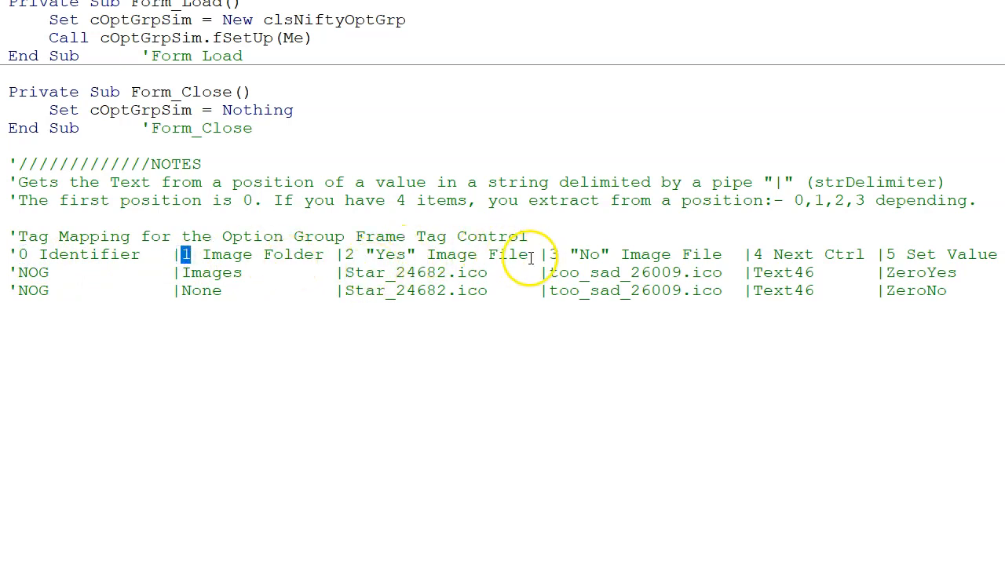
{"action": "left_click", "coordinate": [554, 254]}
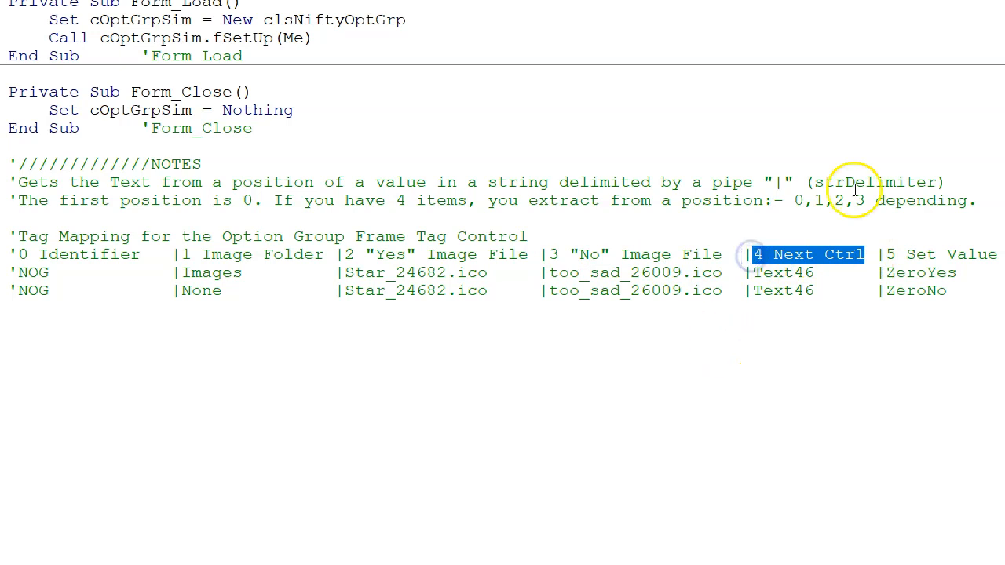
Point out the Star or Group setting at the end of the tag-mapping notes.
{"action": "scroll", "scroll_direction": "right", "scroll_amount": 3}
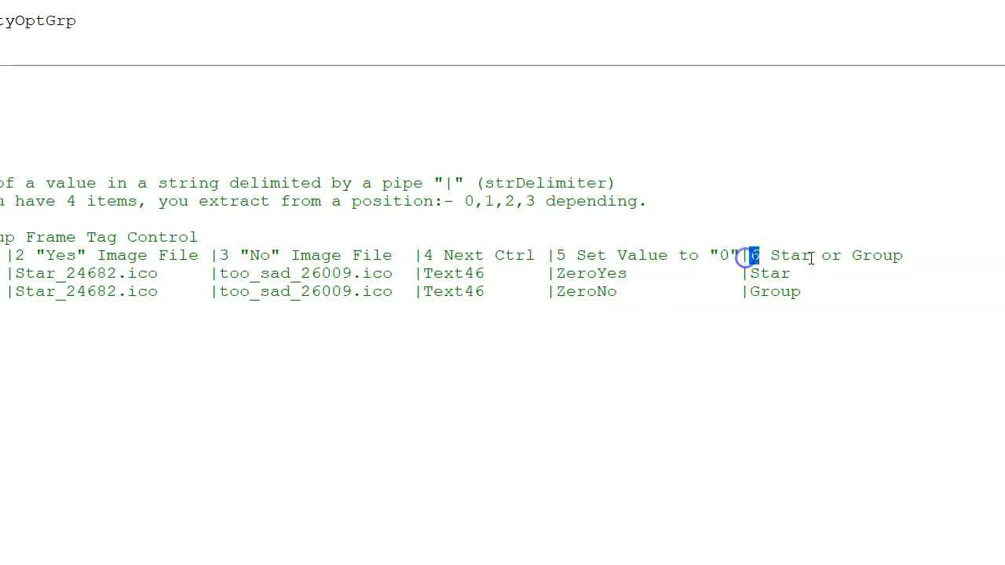
{"action": "double_click", "coordinate": [789, 255]}
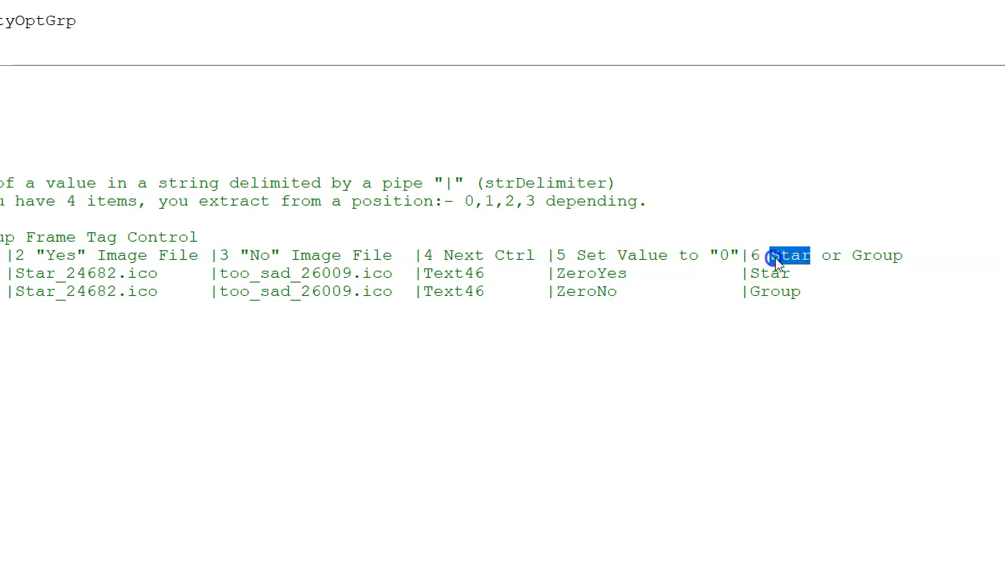
{"action": "double_click", "coordinate": [875, 255]}
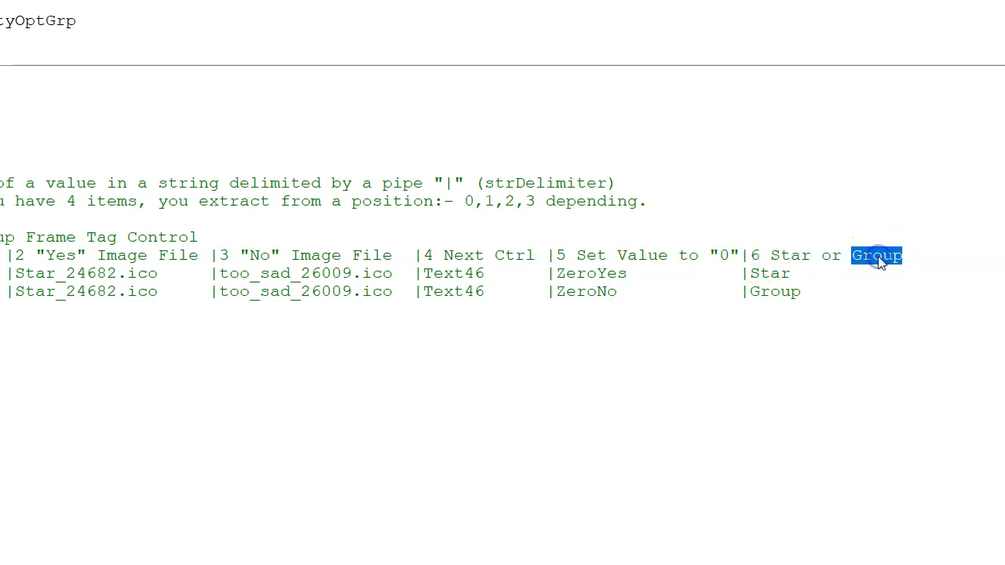
{"action": "left_click", "coordinate": [875, 256]}
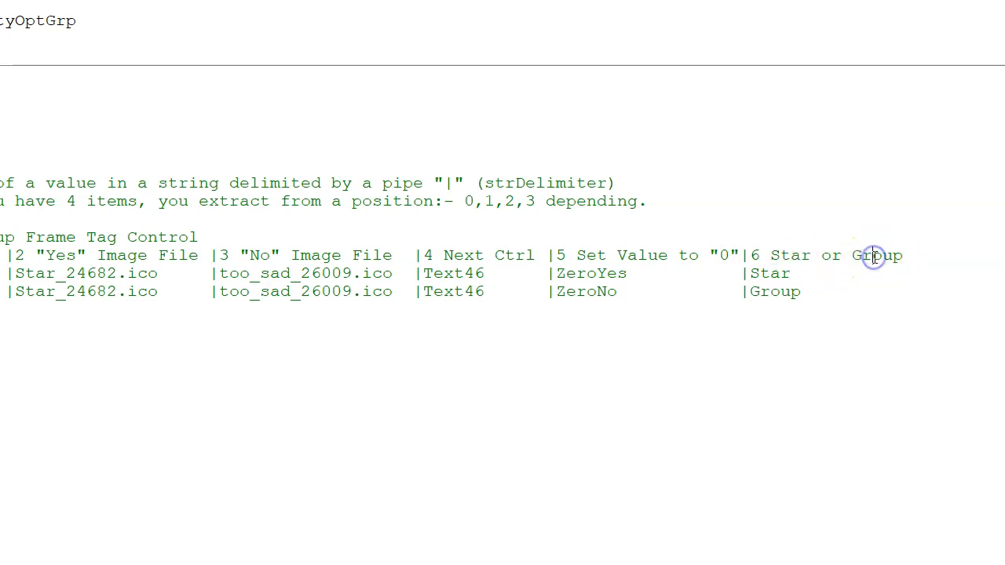
{"action": "double_click", "coordinate": [875, 255]}
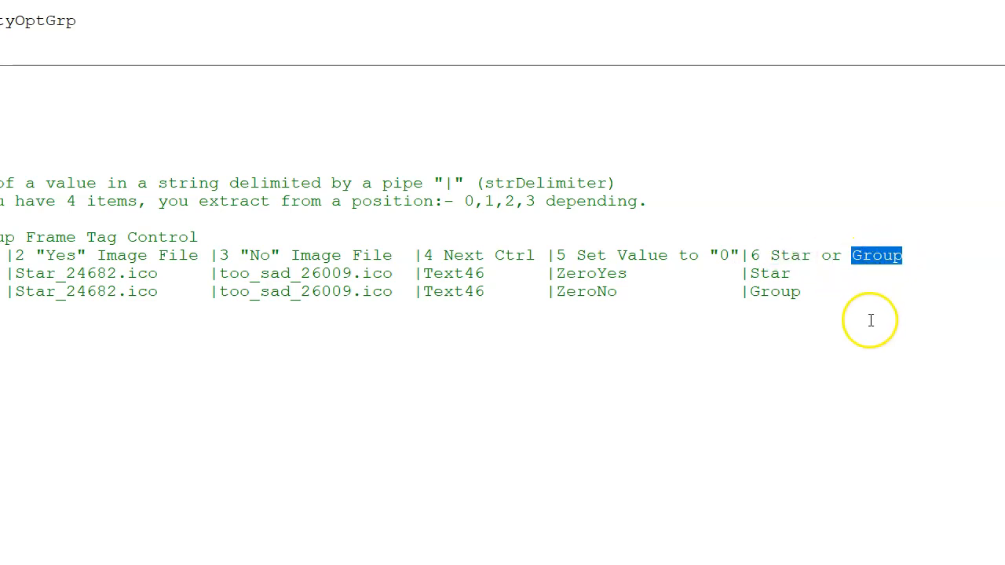
{"action": "mouse_move", "coordinate": [554, 50]}
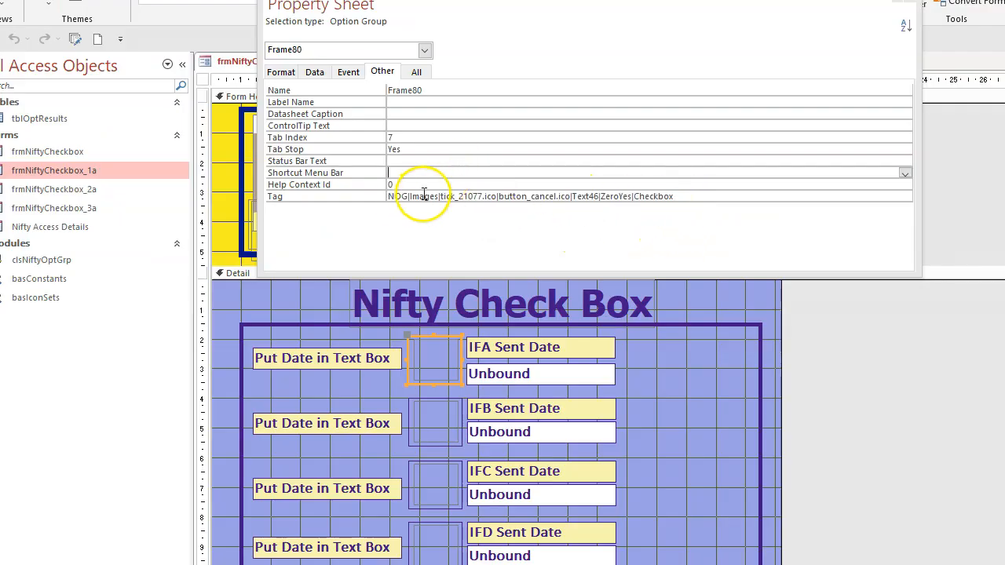
Begin editing Frame80's Tag string in the Property Sheet.
{"action": "double_click", "coordinate": [424, 196]}
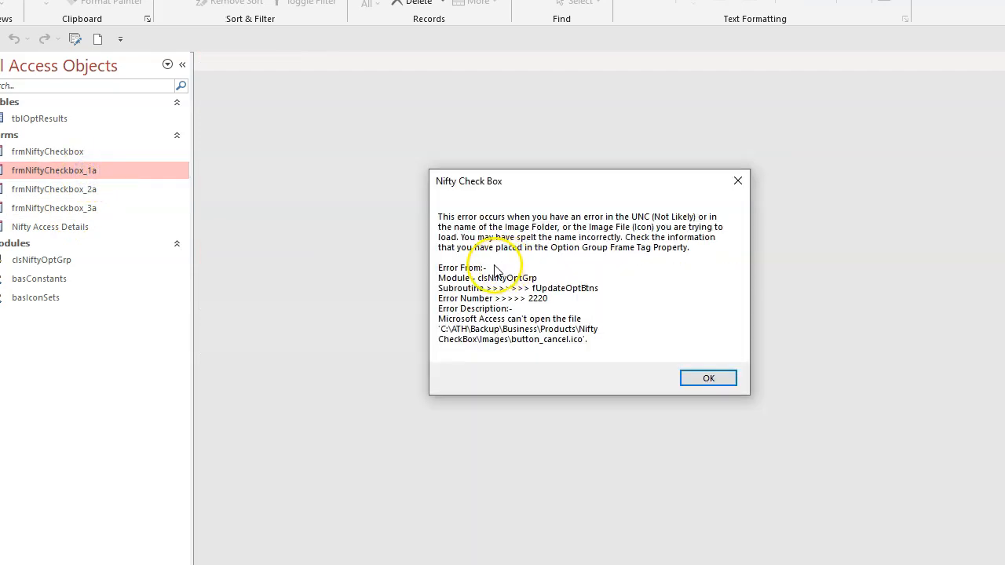
{"action": "mouse_move", "coordinate": [628, 228]}
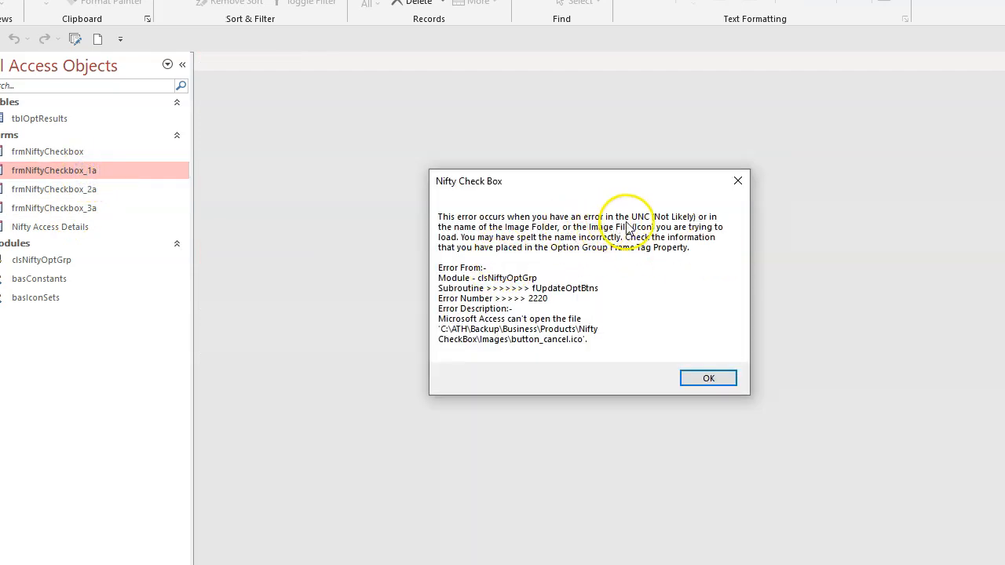
{"action": "mouse_move", "coordinate": [706, 224]}
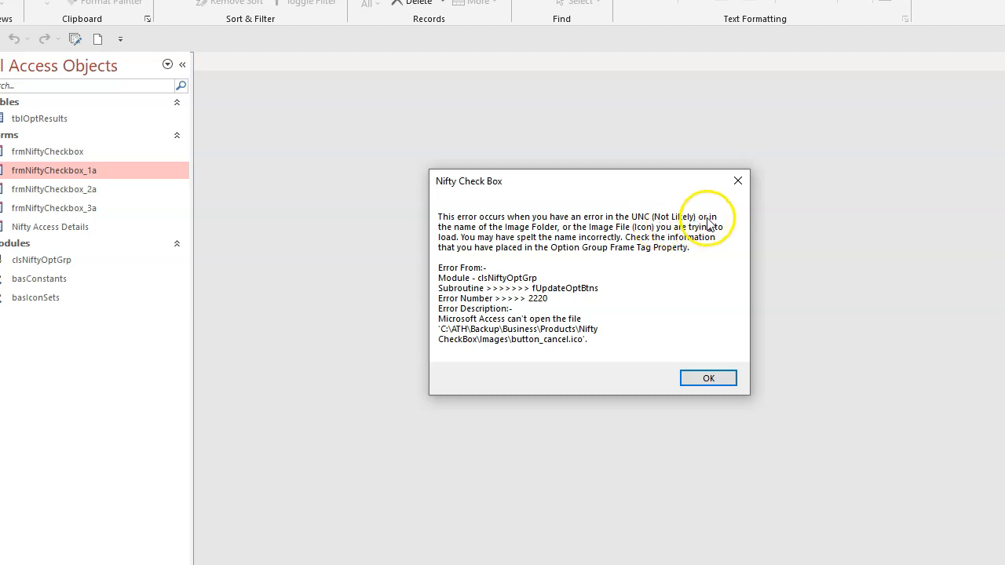
{"action": "mouse_move", "coordinate": [690, 282]}
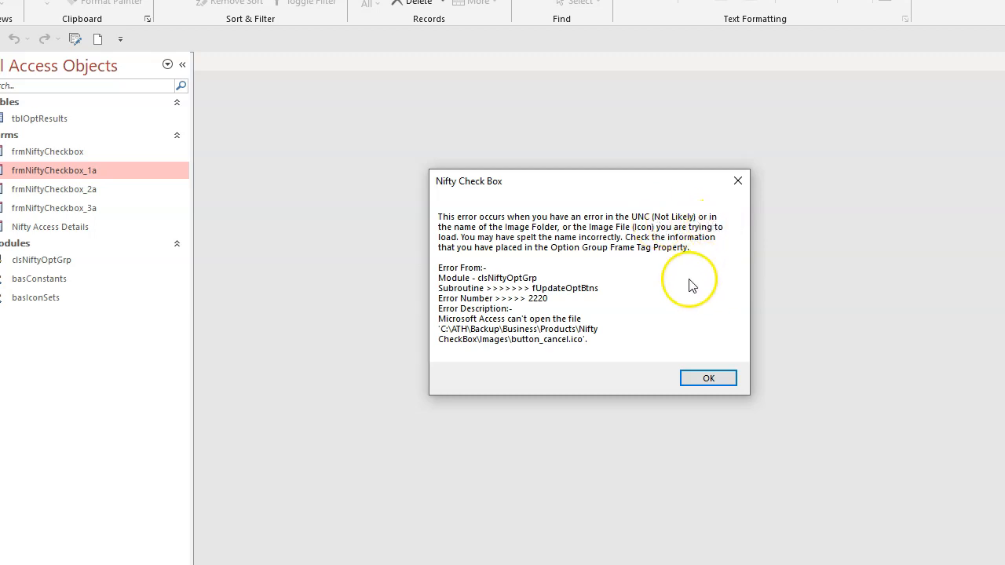
{"action": "mouse_move", "coordinate": [486, 240]}
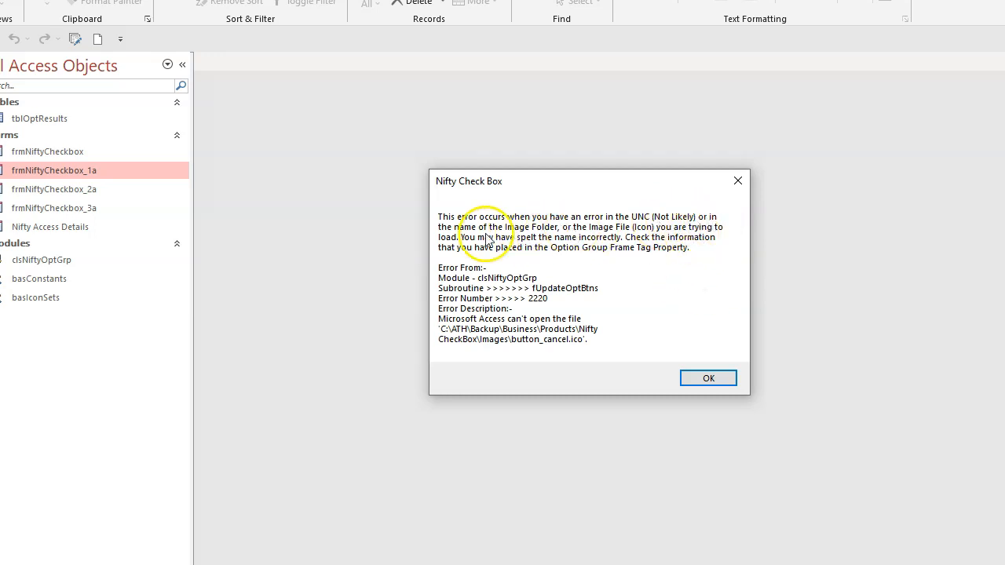
{"action": "mouse_move", "coordinate": [632, 236]}
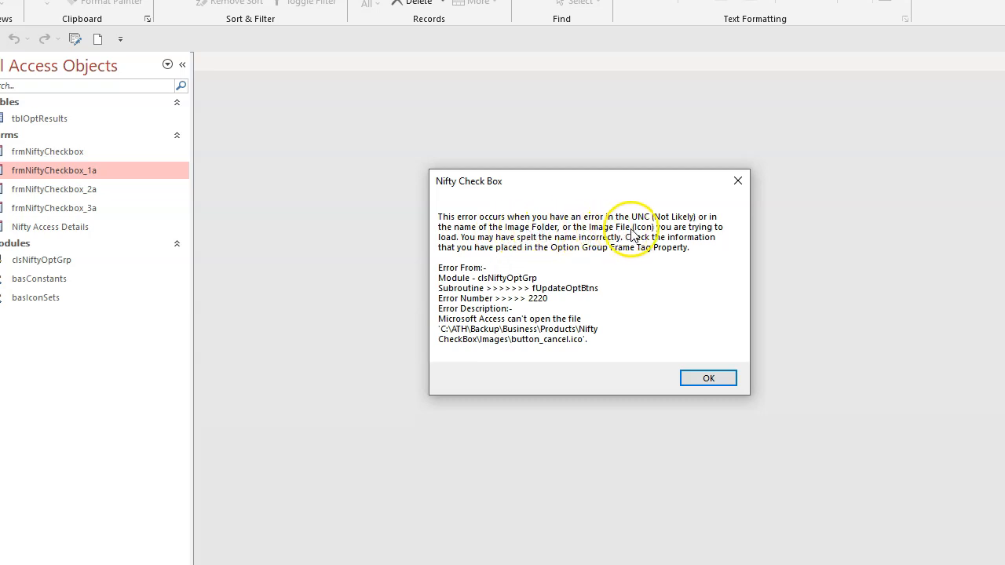
{"action": "mouse_move", "coordinate": [481, 251]}
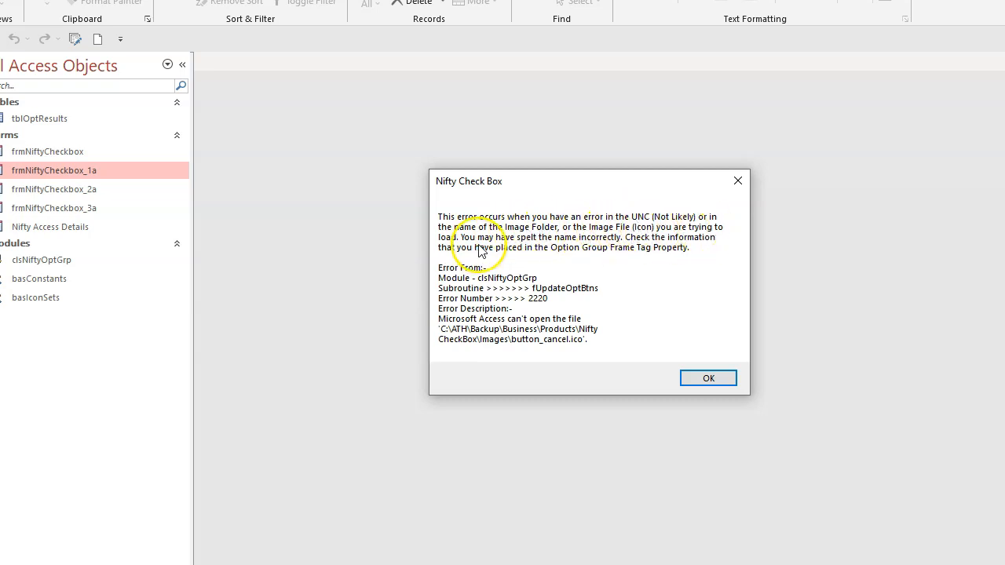
{"action": "mouse_move", "coordinate": [589, 237]}
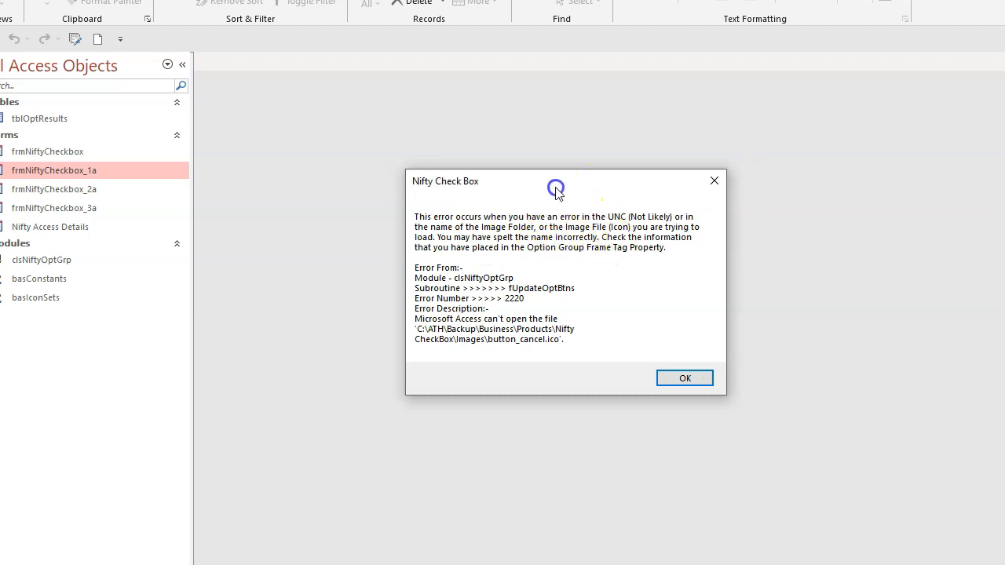
{"action": "mouse_move", "coordinate": [712, 181]}
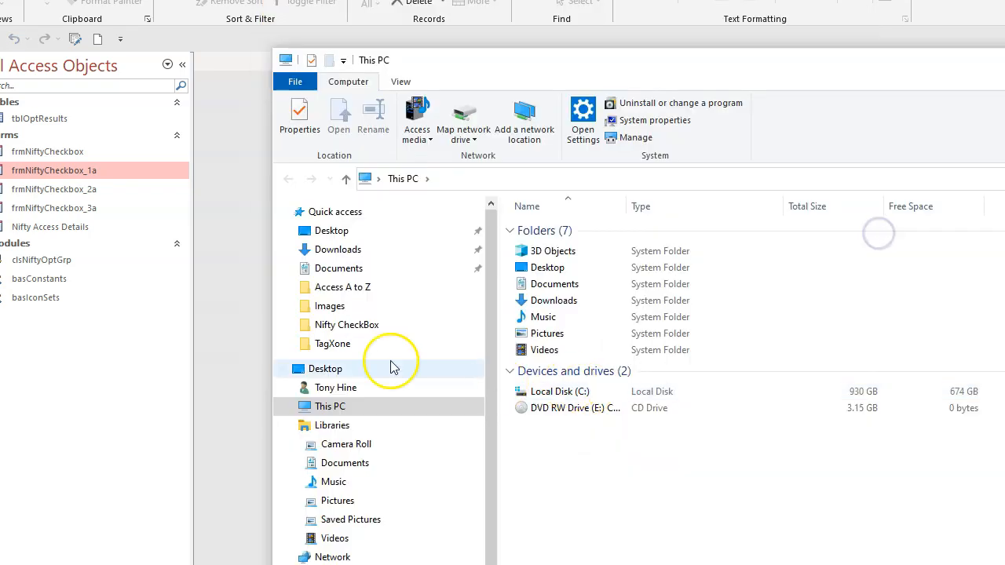
Close File Explorer and reopen frmNiftyCheckbox_1a, now displaying tick and cross icons.
{"action": "left_click", "coordinate": [346, 324]}
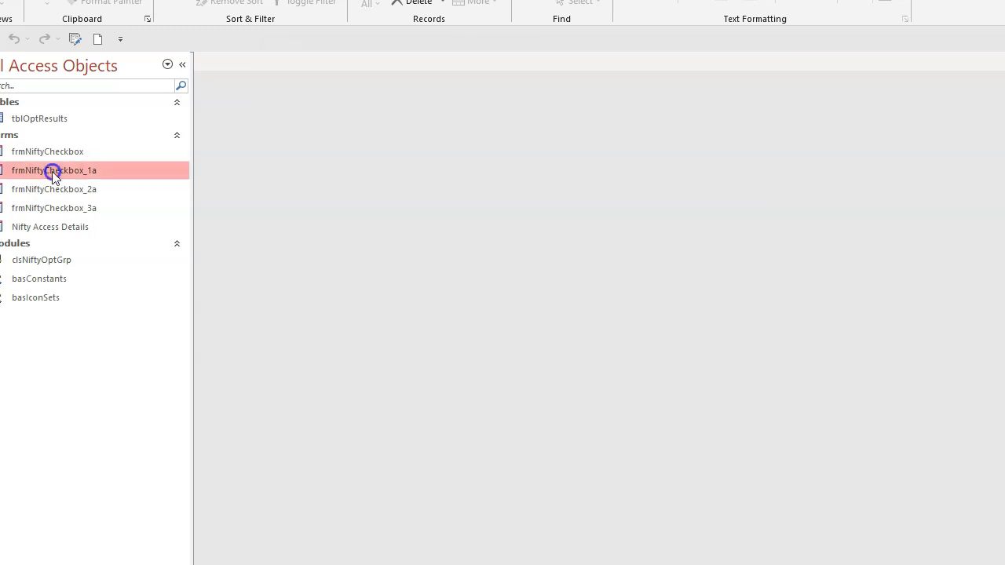
{"action": "double_click", "coordinate": [54, 170]}
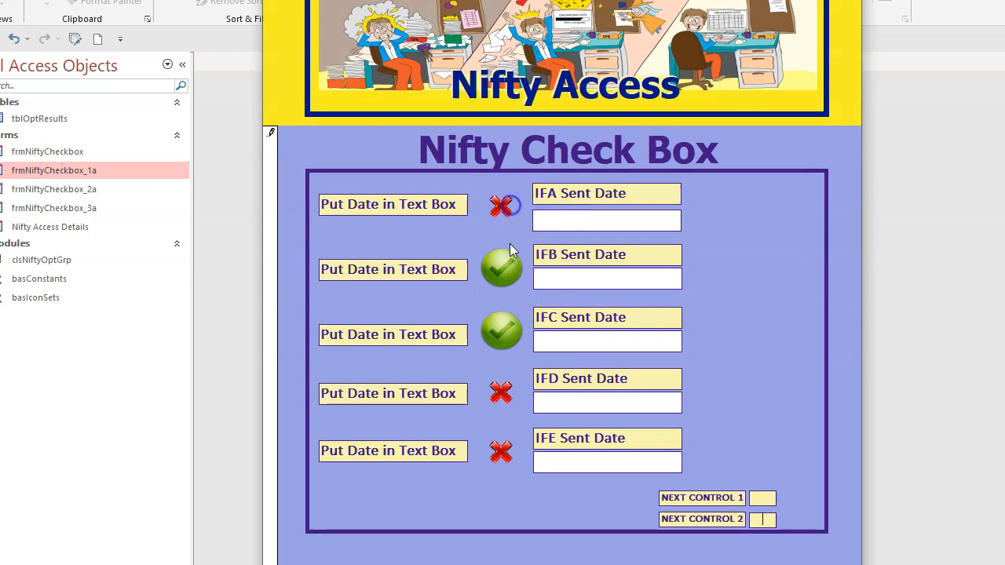
Untick IFB, tick IFA, then switch the form to Design View and select the frame.
{"action": "left_click", "coordinate": [501, 269]}
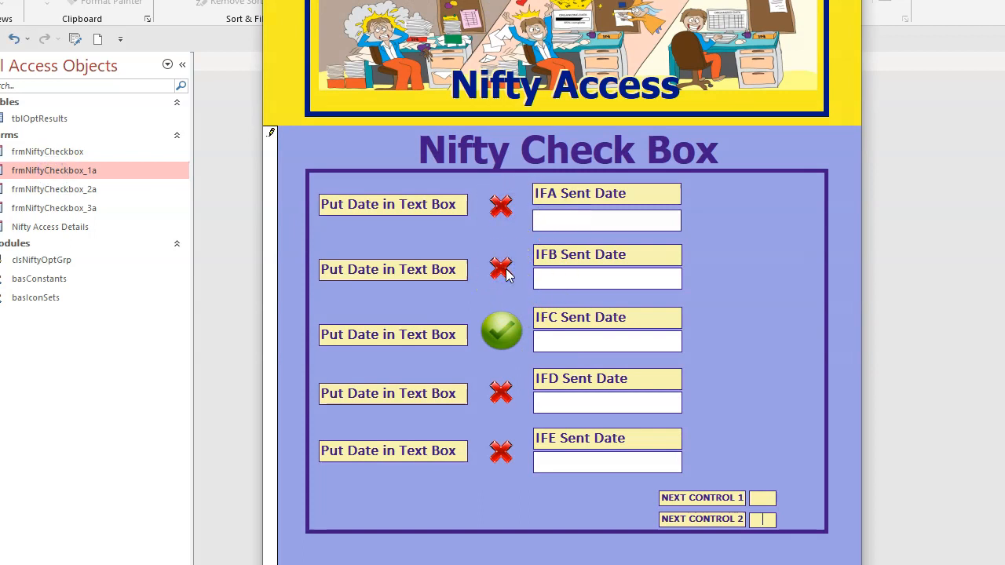
{"action": "left_click", "coordinate": [500, 206]}
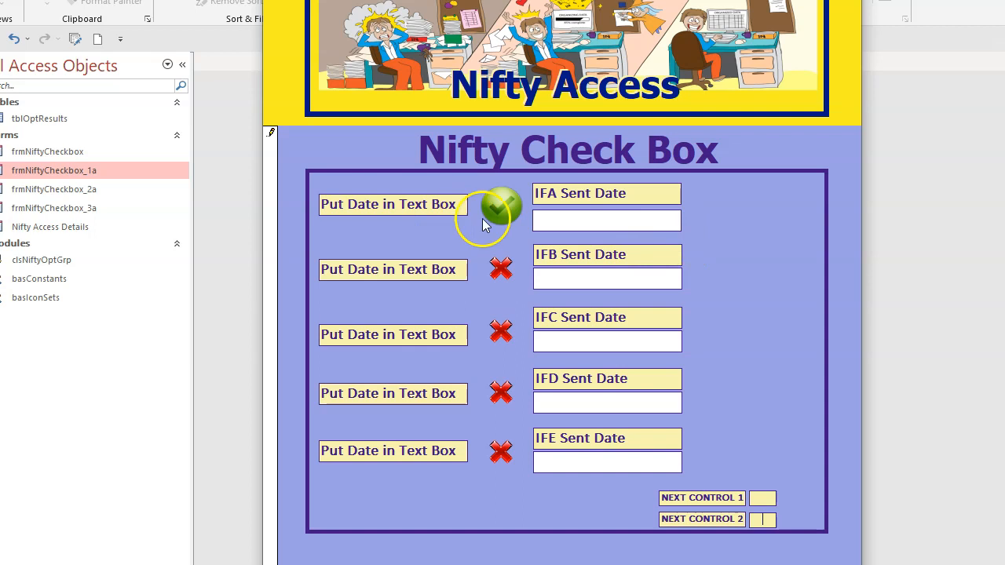
{"action": "right_click", "coordinate": [502, 220]}
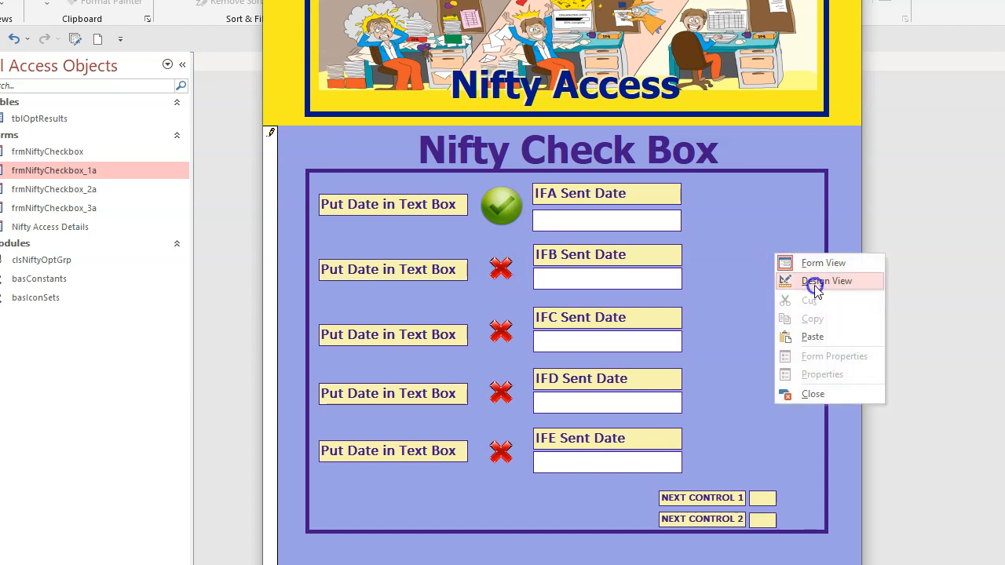
{"action": "left_click", "coordinate": [826, 281]}
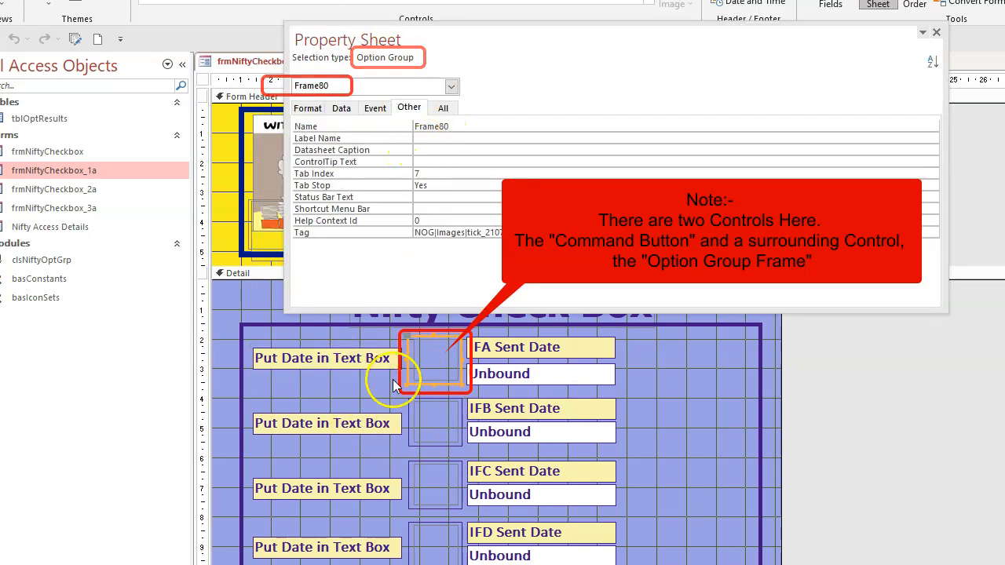
{"action": "left_click", "coordinate": [430, 383]}
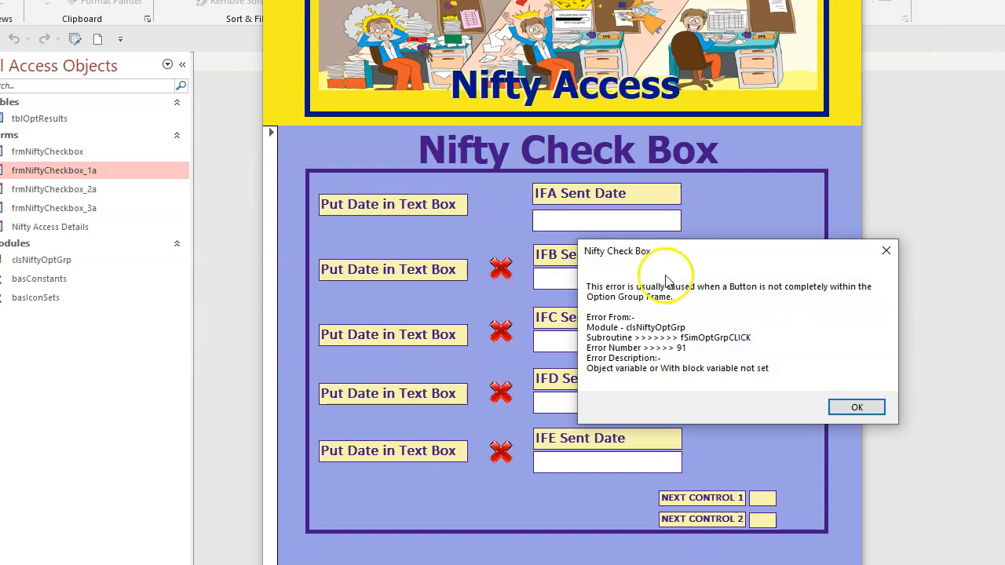
{"action": "mouse_move", "coordinate": [747, 295]}
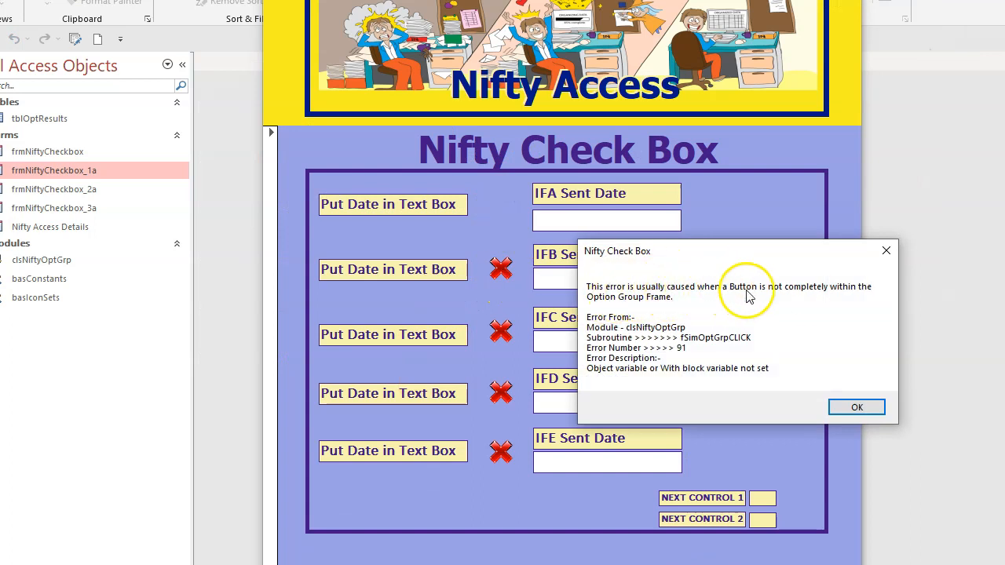
{"action": "mouse_move", "coordinate": [655, 304]}
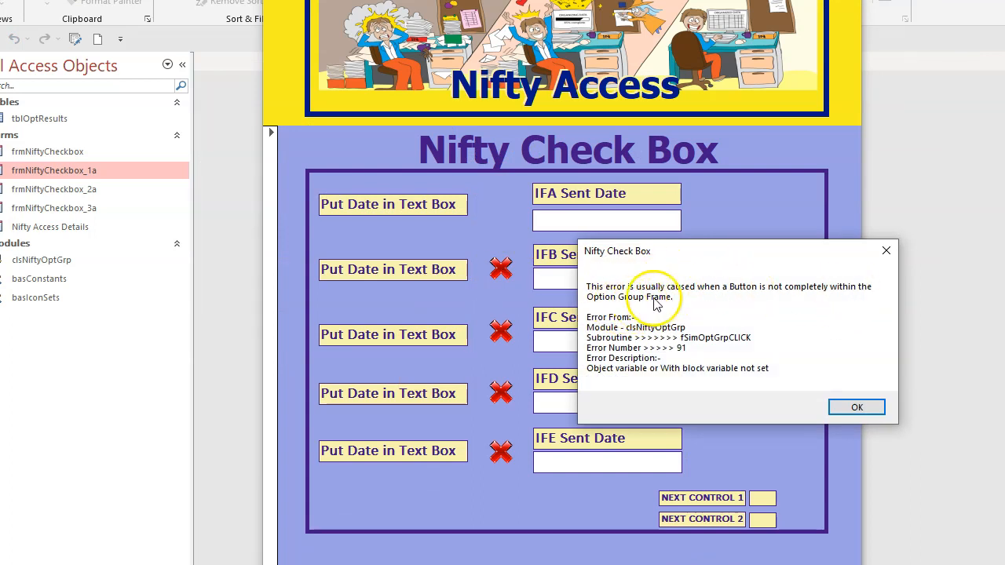
Acknowledge the Nifty Check Box button-outside-frame error so the form closes.
{"action": "left_click", "coordinate": [856, 407]}
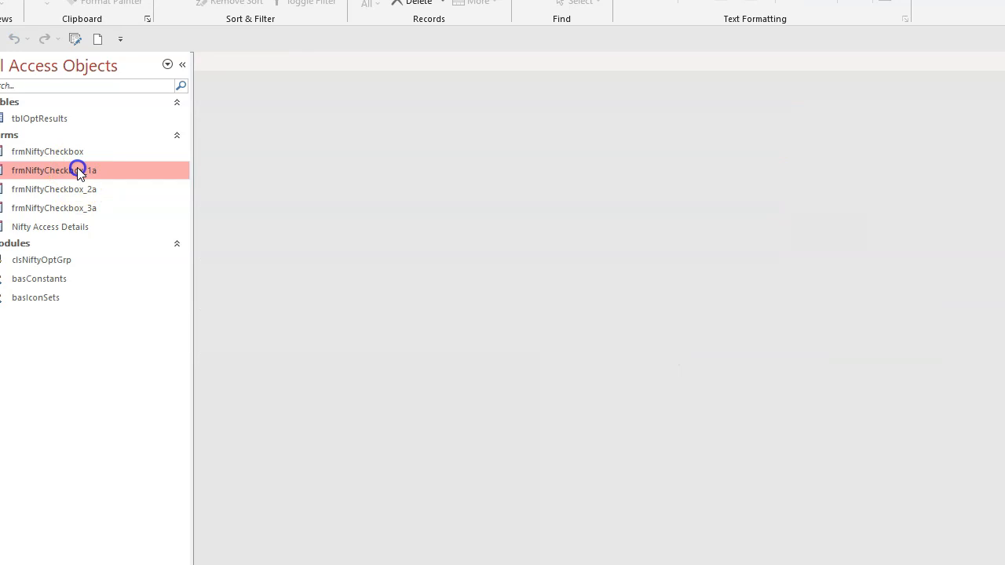
{"action": "double_click", "coordinate": [55, 171]}
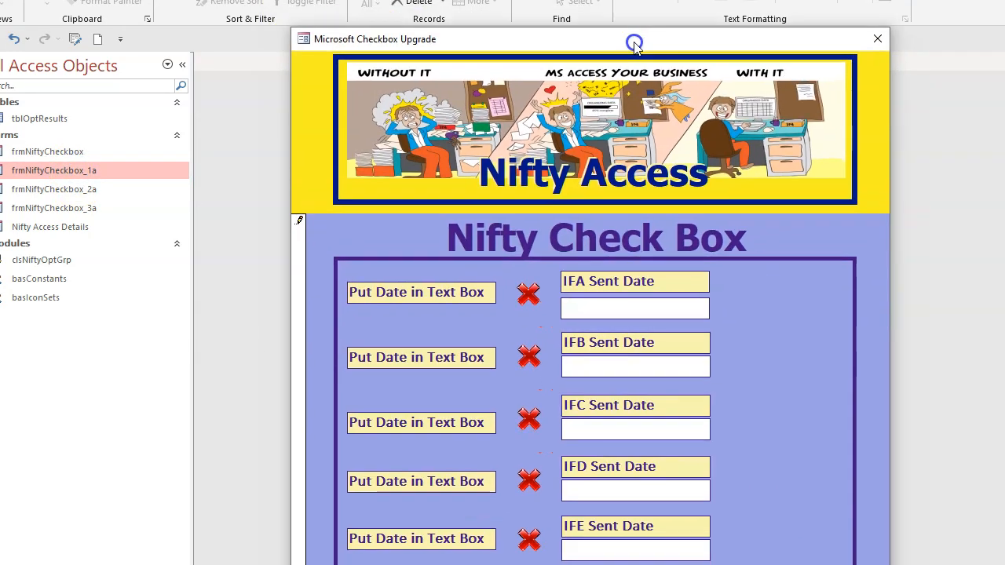
{"action": "left_click", "coordinate": [877, 39]}
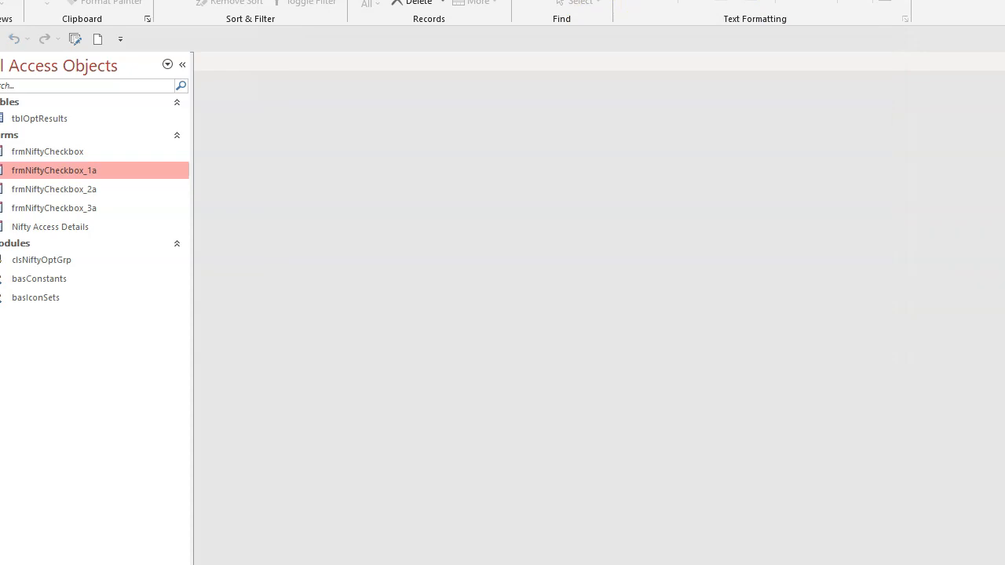